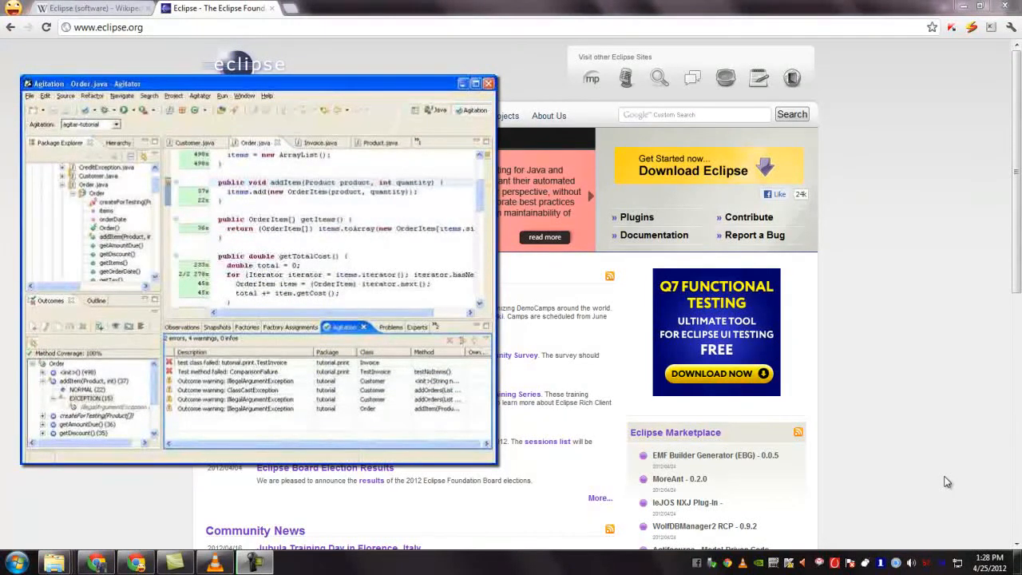
- Go to the eclipse.org Downloads page and browse the Indigo 3.7.2 package list
left_click(463, 83)
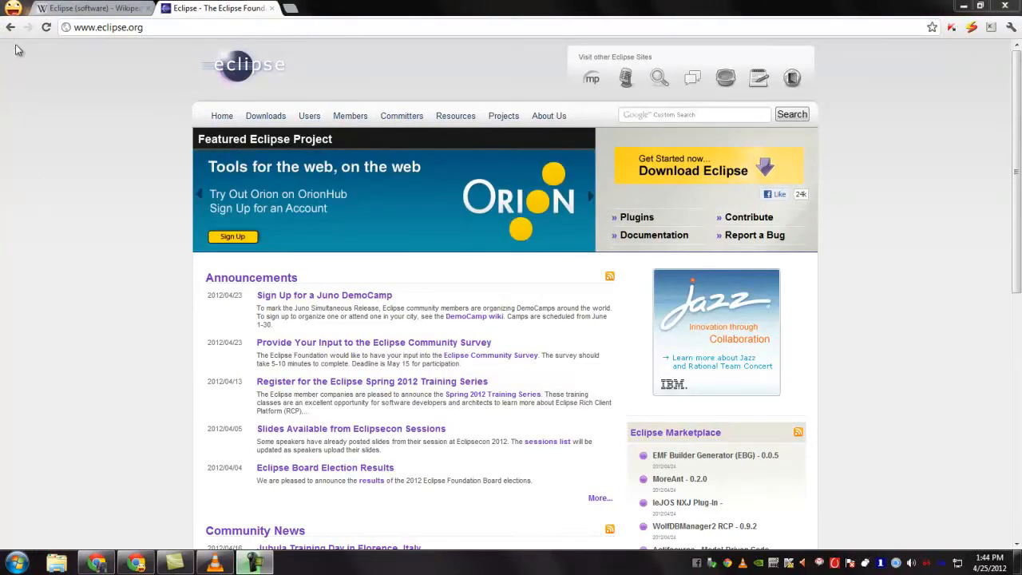
left_click(265, 116)
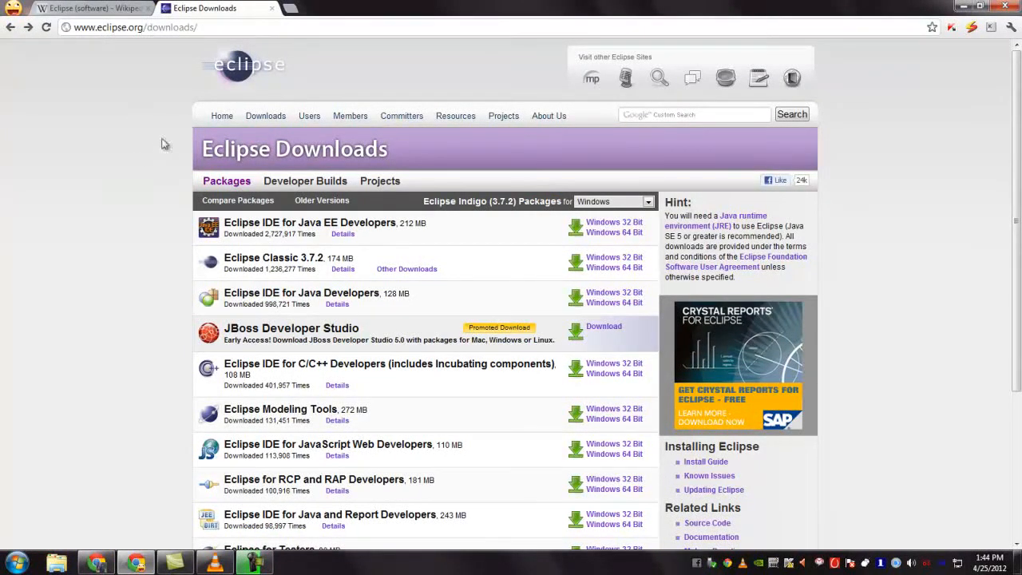
mouse_move(874, 268)
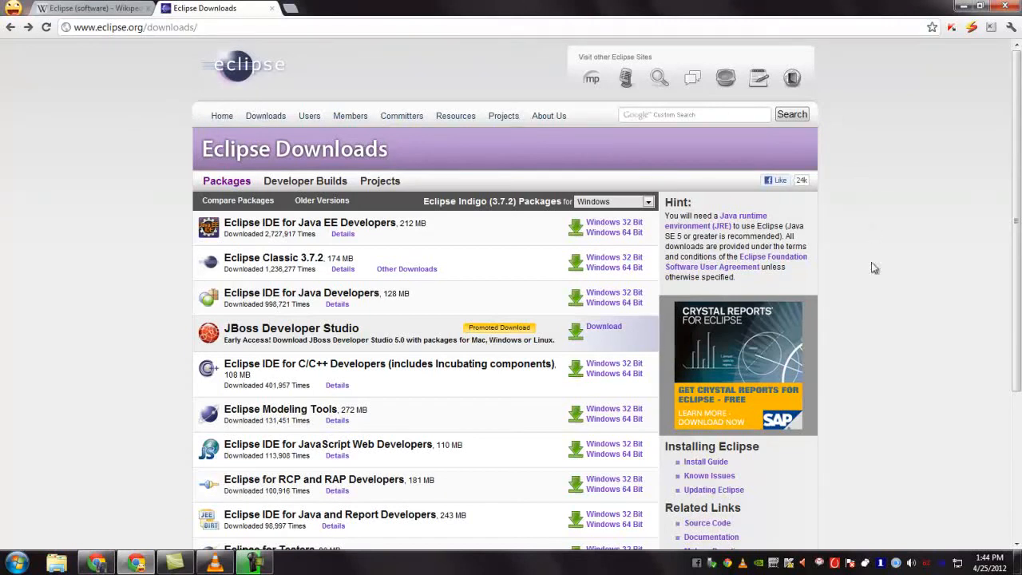
scroll("down", 3)
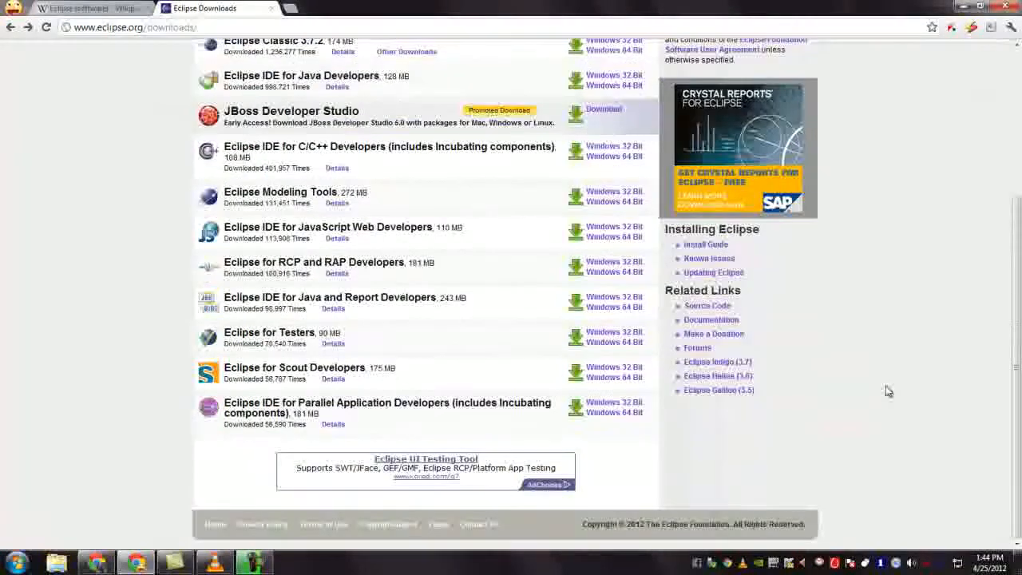
scroll("up", 3)
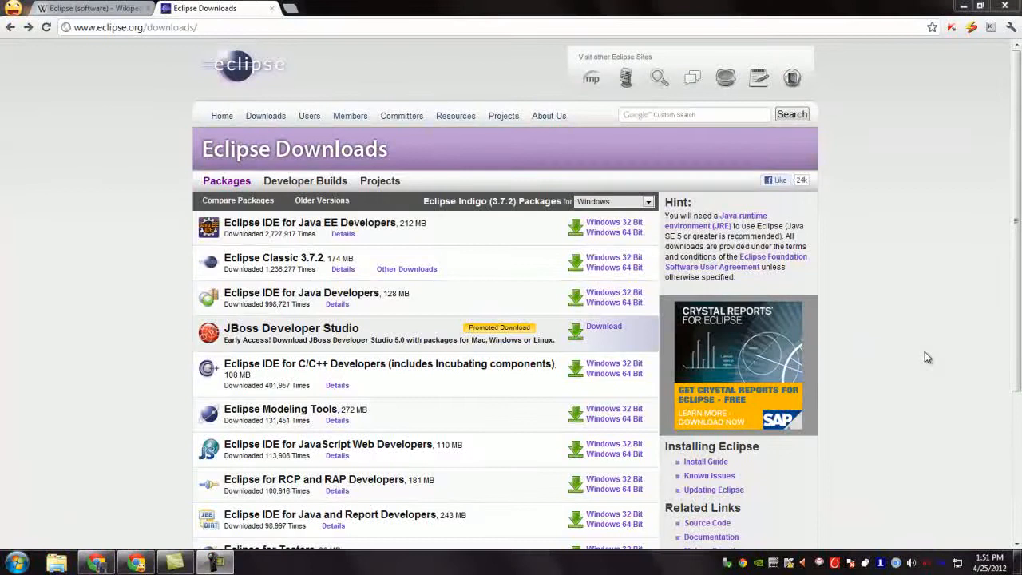
mouse_move(977, 228)
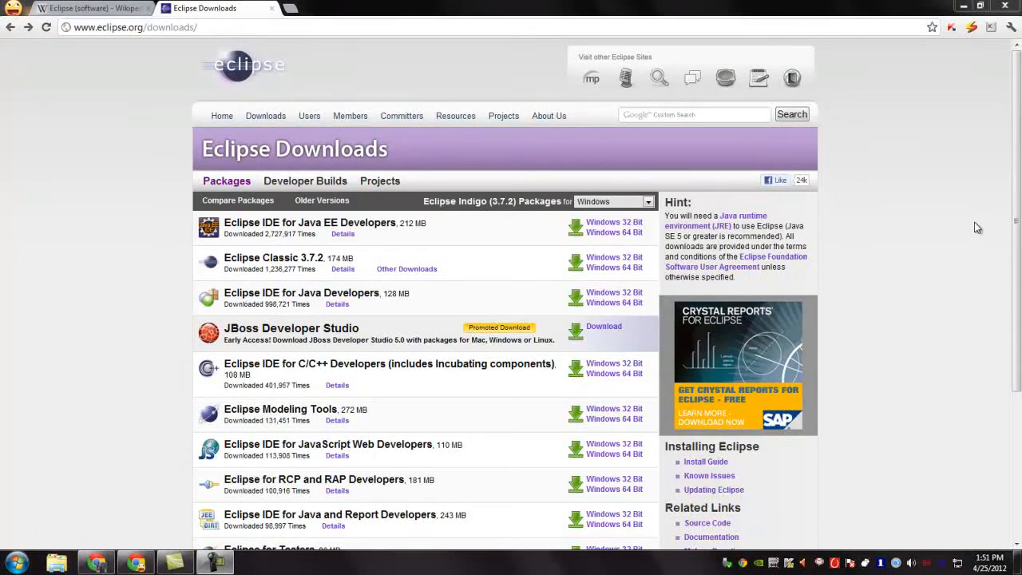
mouse_move(180, 253)
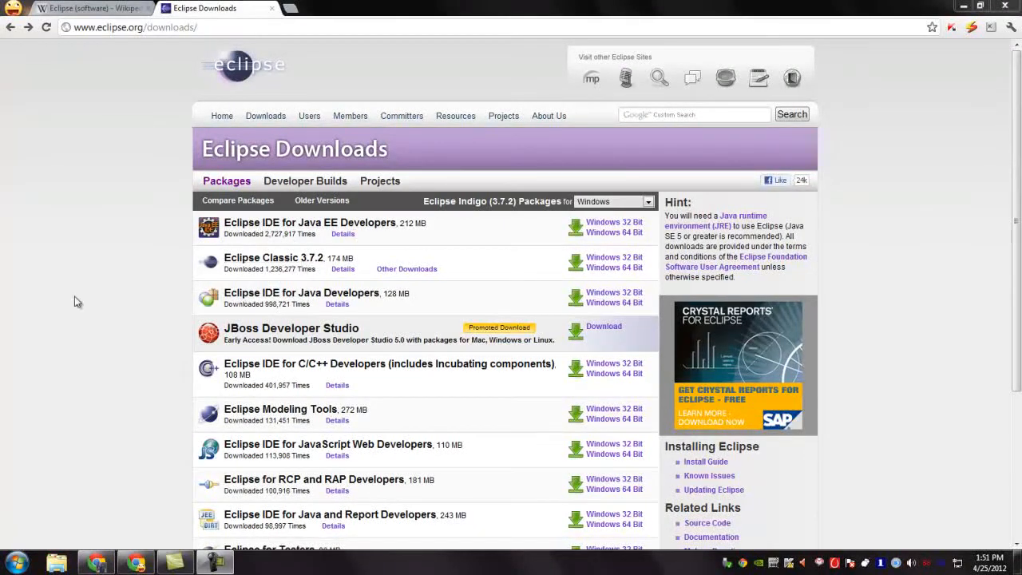
mouse_move(183, 357)
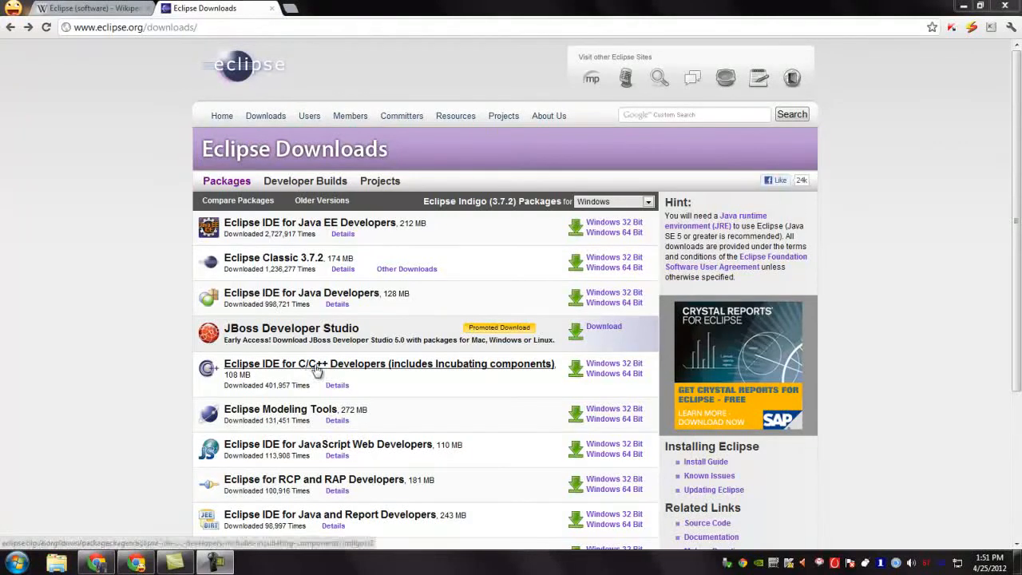
scroll("down", 3)
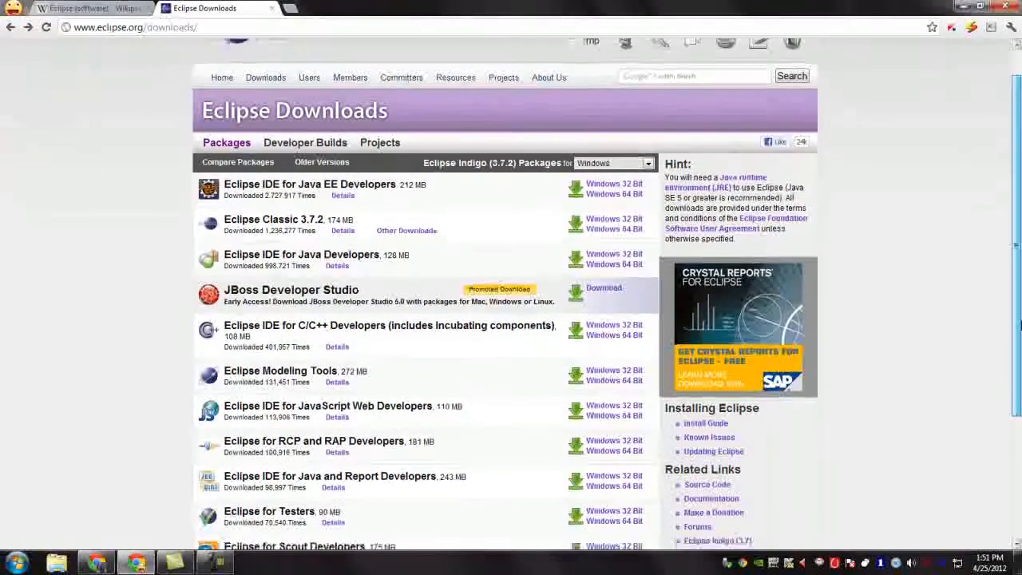
scroll("down", 3)
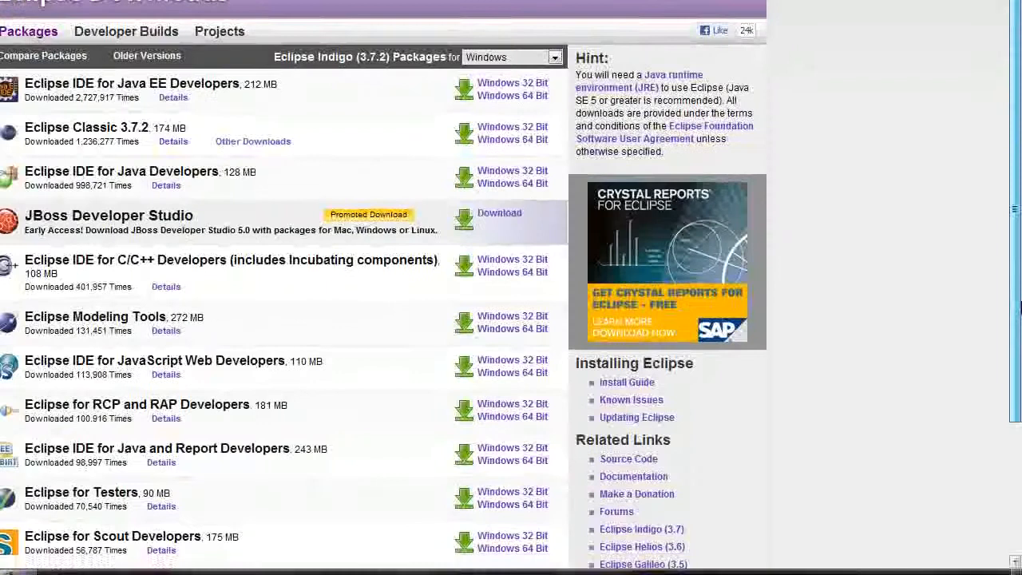
scroll("down", 3)
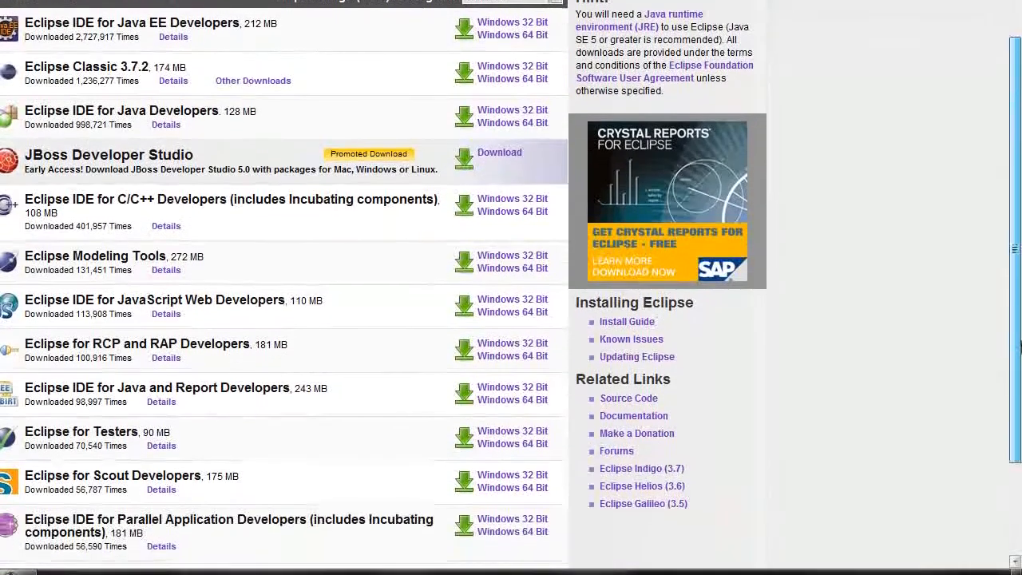
scroll("down", 3)
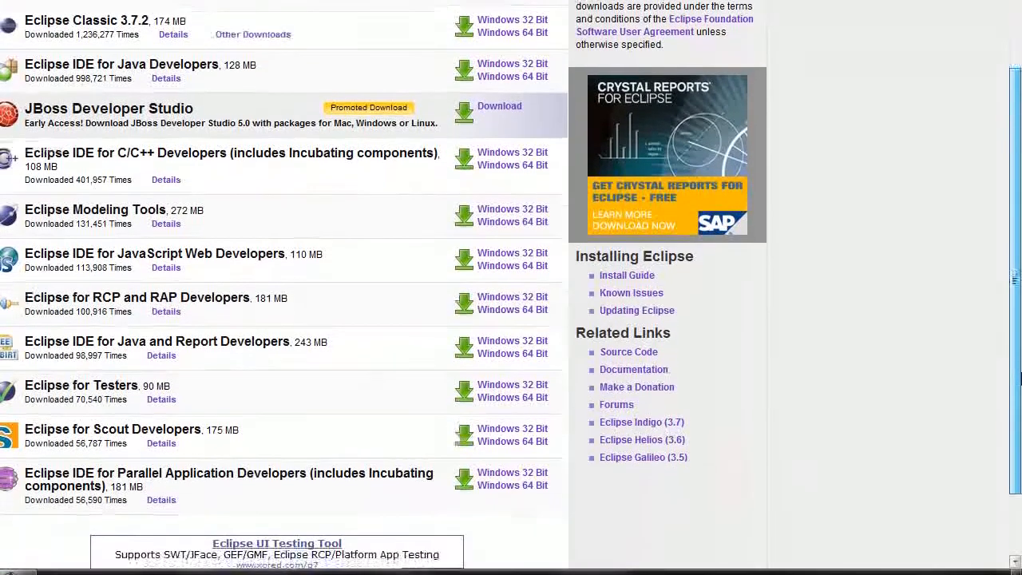
scroll("down", 3)
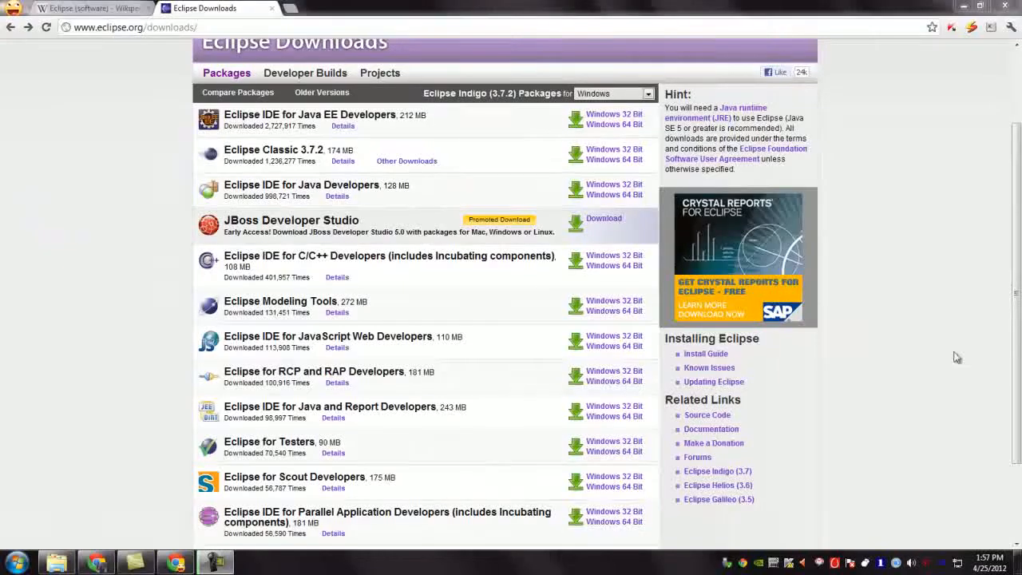
mouse_move(1003, 332)
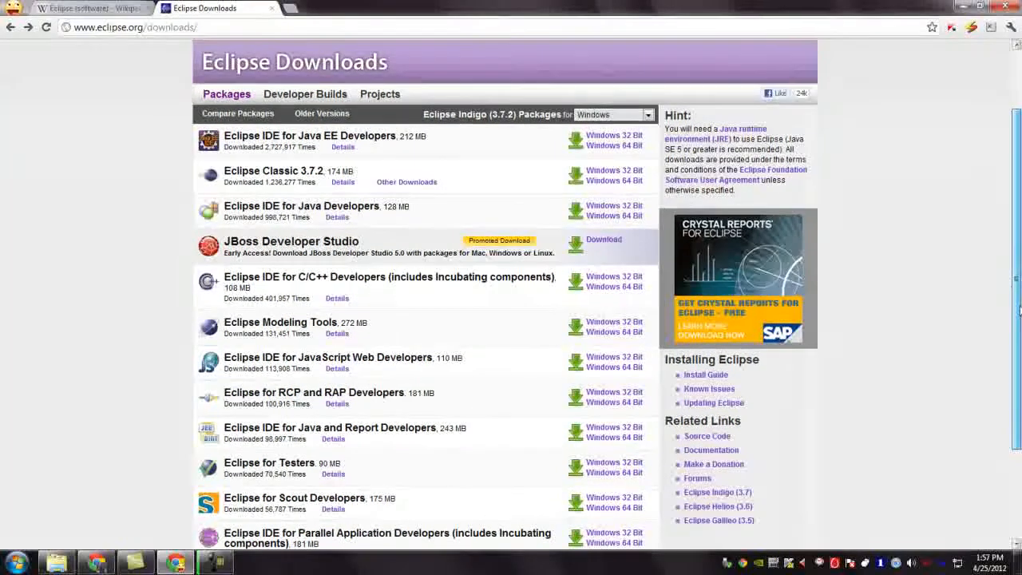
scroll("down", 3)
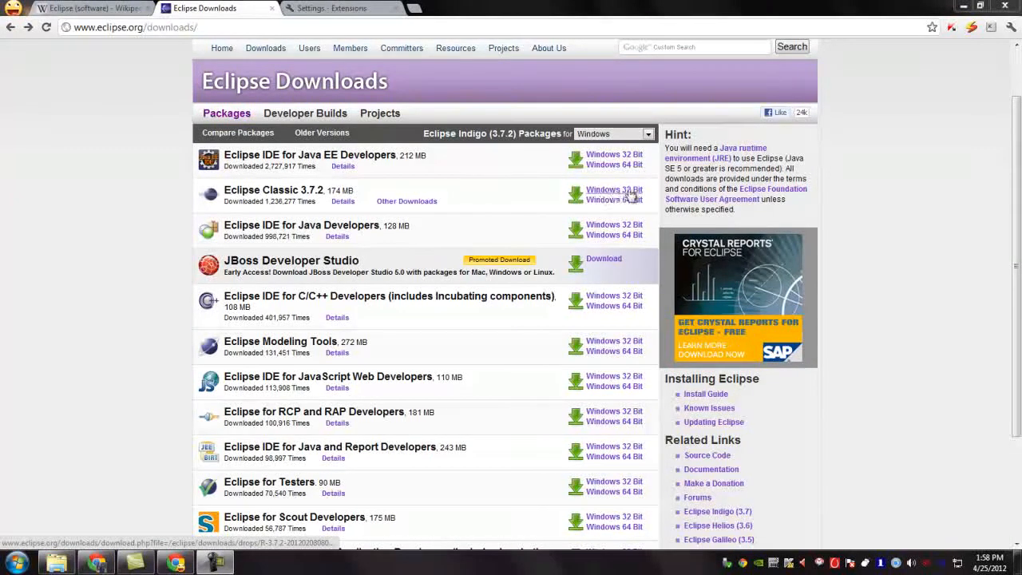
- Download Eclipse Classic 3.7.2 for Windows 32-bit from the Japan mirror
left_click(613, 190)
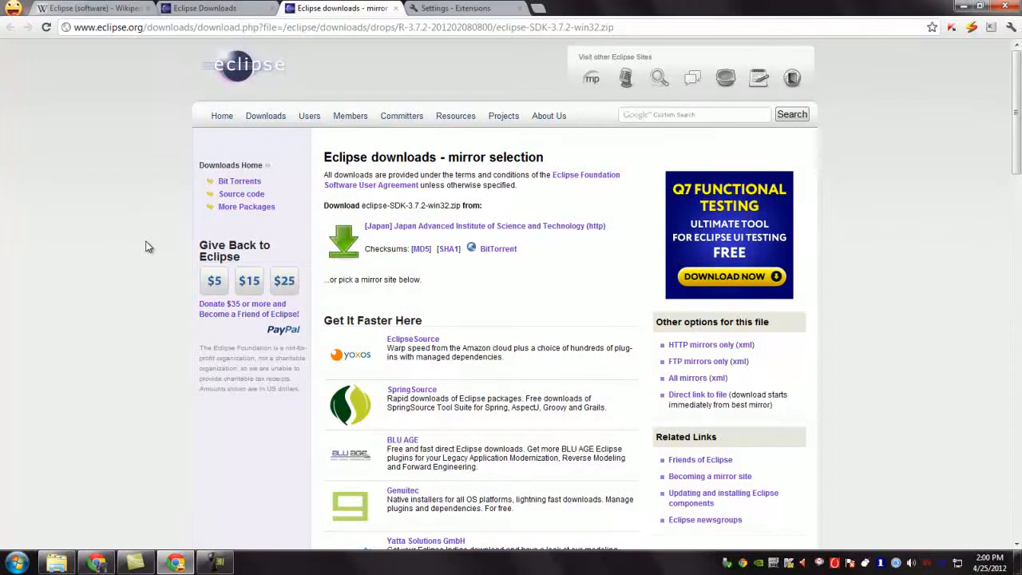
scroll("down", 3)
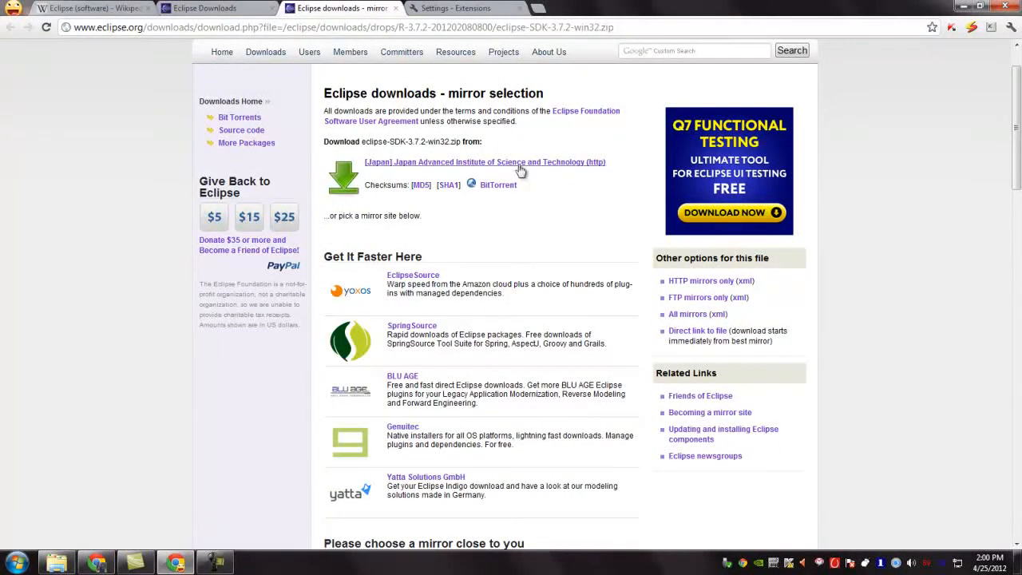
left_click(485, 162)
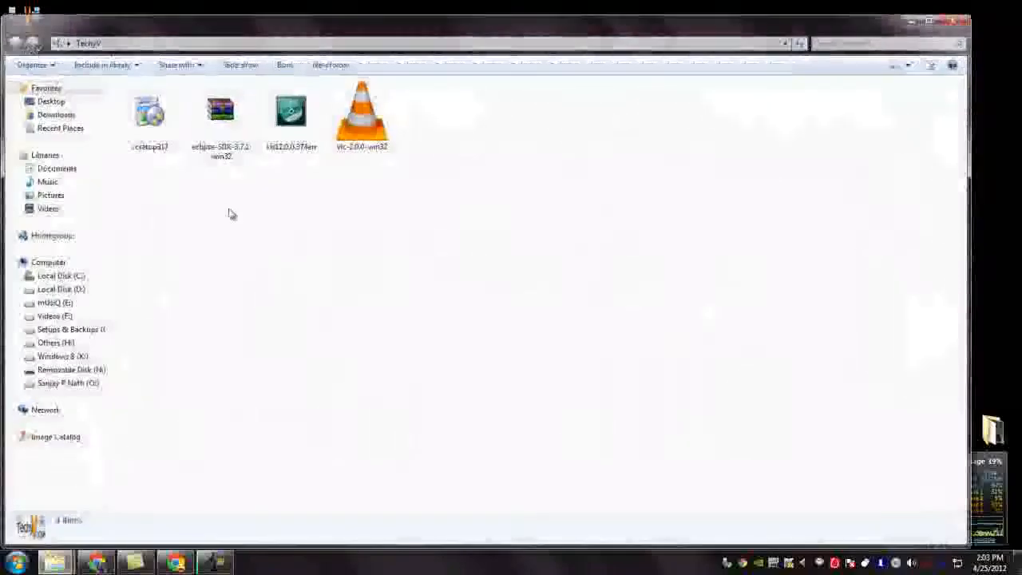
- Extract the eclipse-SDK-3.7.1-win32 zip in place and select the new eclipse folder
left_click(220, 111)
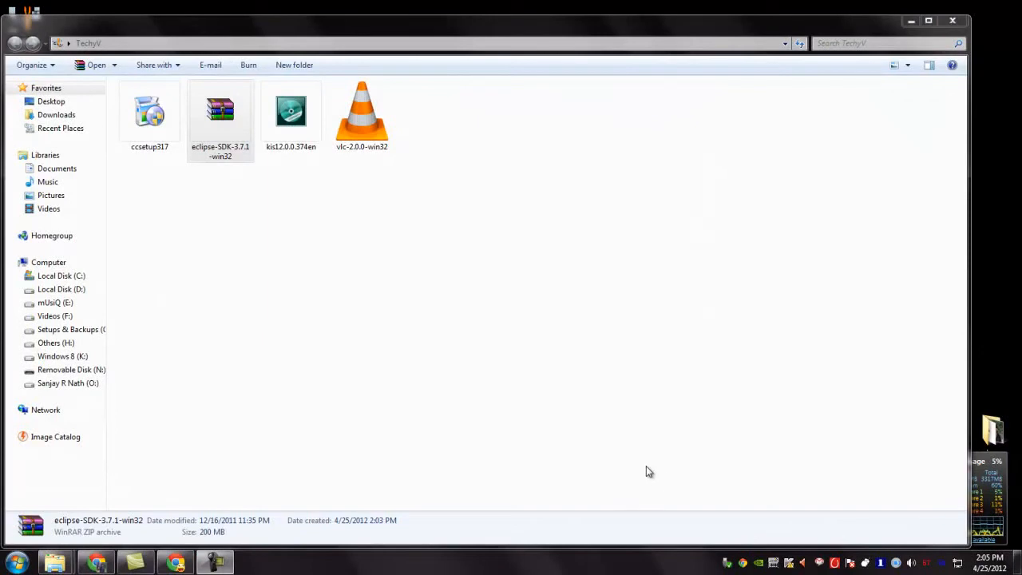
mouse_move(636, 463)
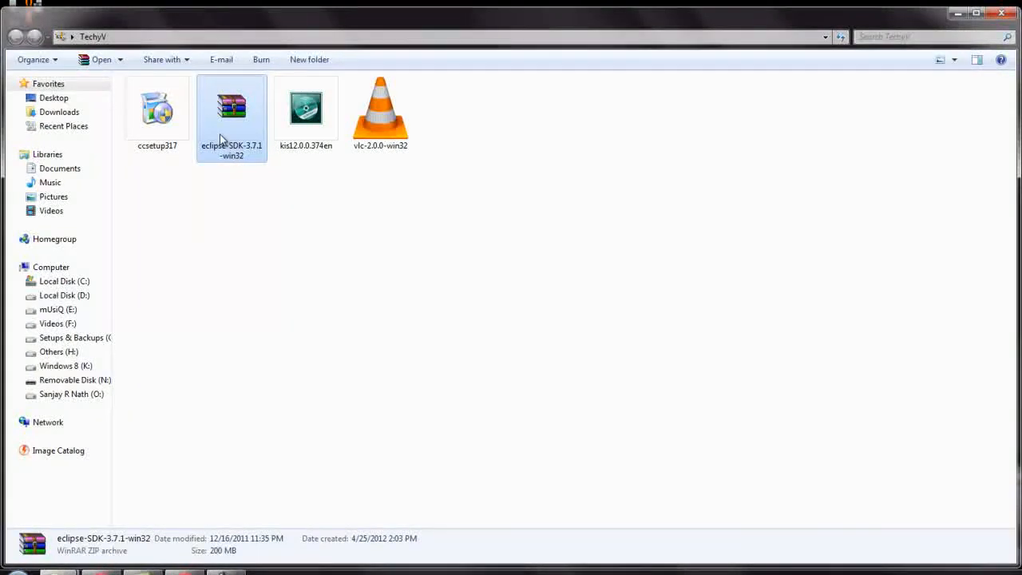
right_click(232, 115)
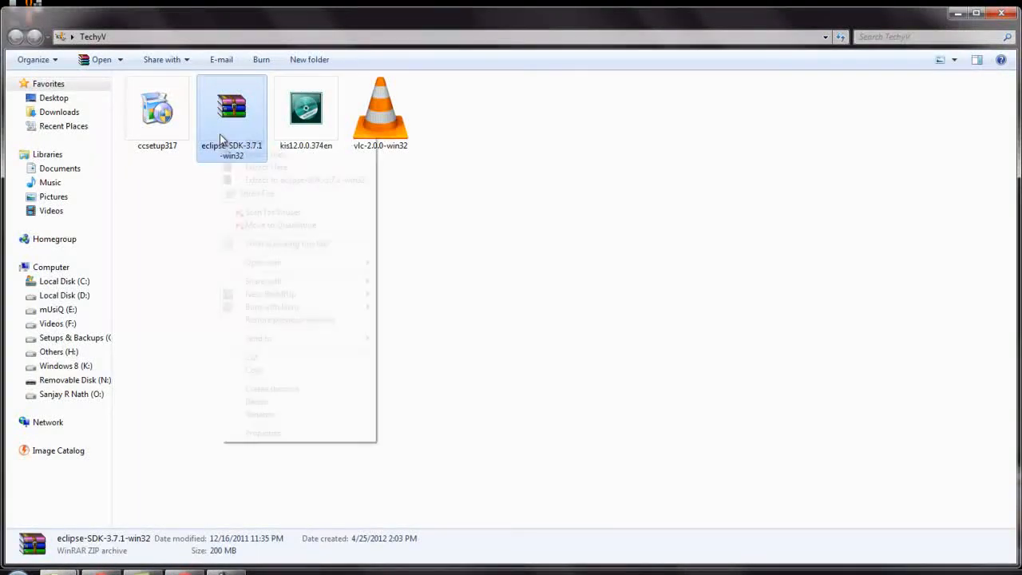
mouse_move(266, 167)
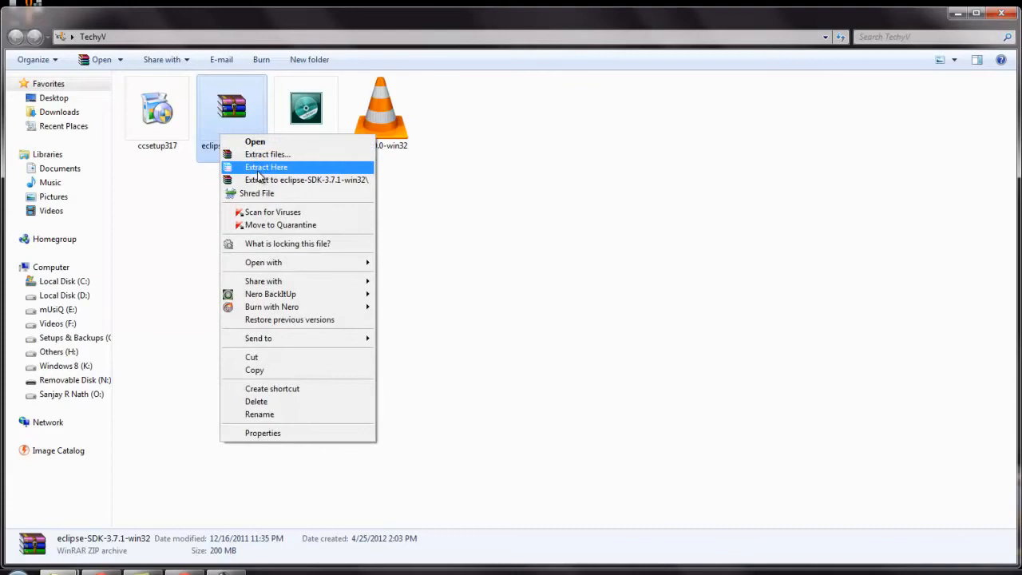
left_click(265, 167)
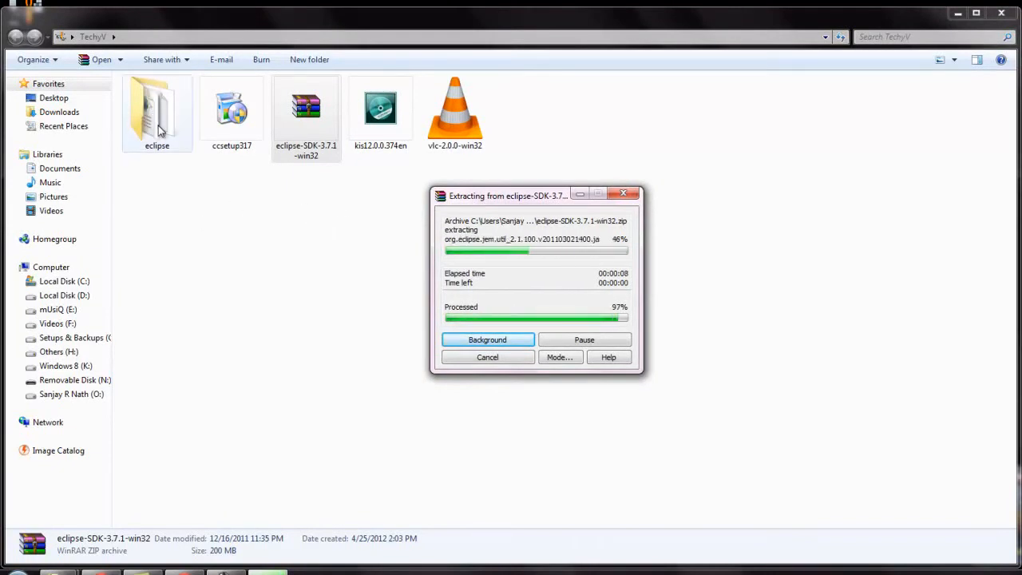
left_click(486, 339)
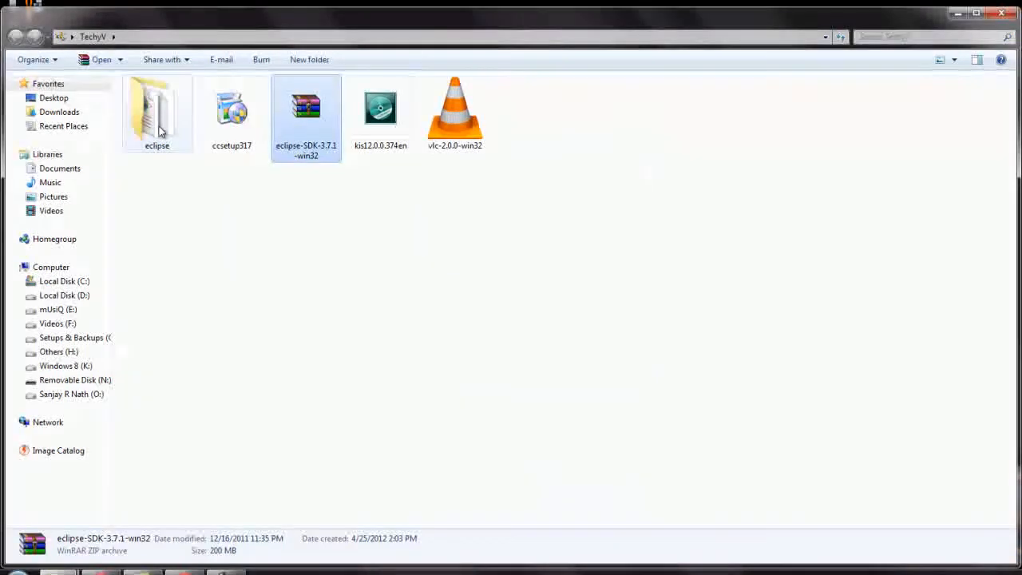
left_click(156, 112)
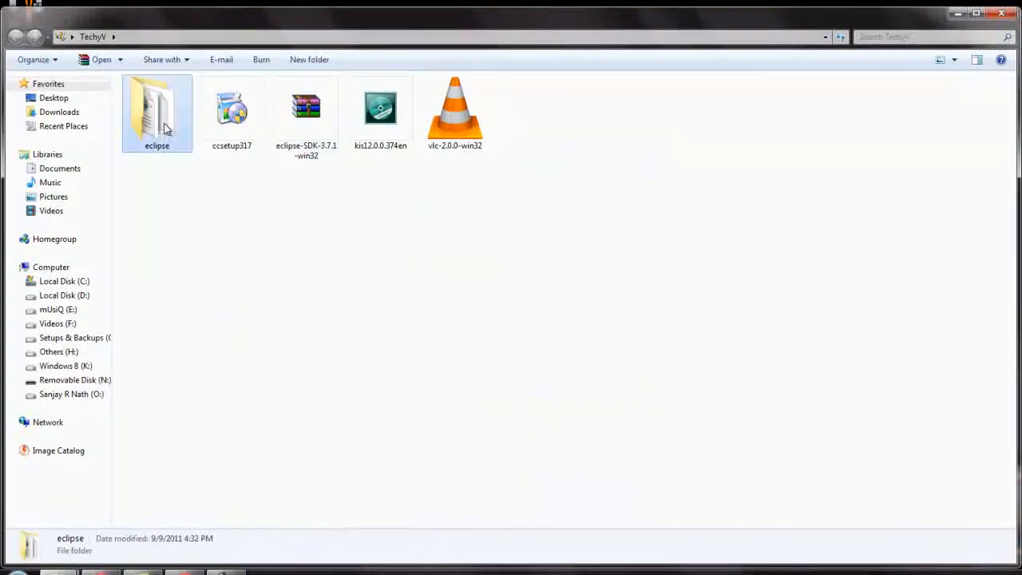
- Open the eclipse folder and select the eclipse application file
double_click(157, 107)
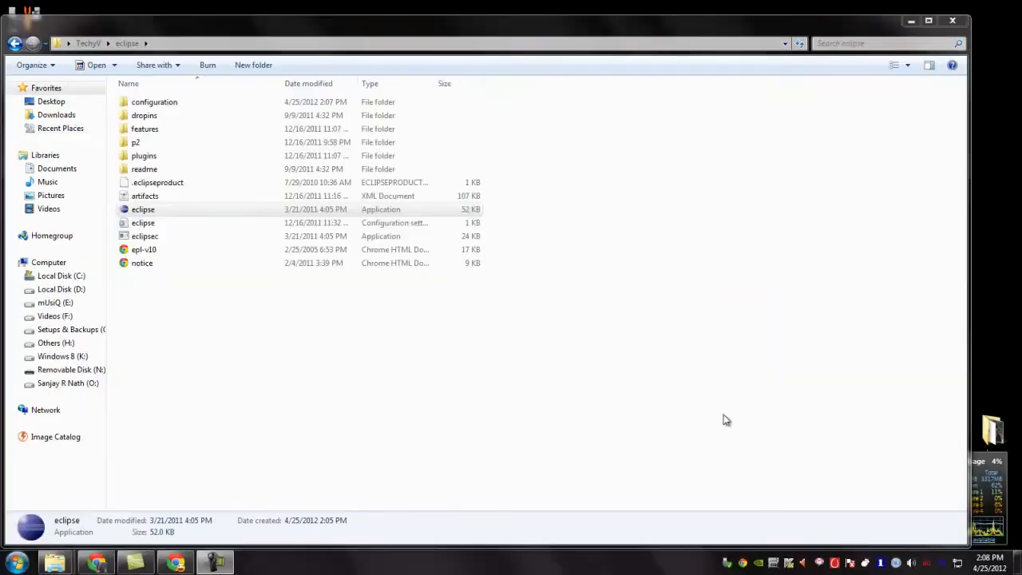
mouse_move(237, 362)
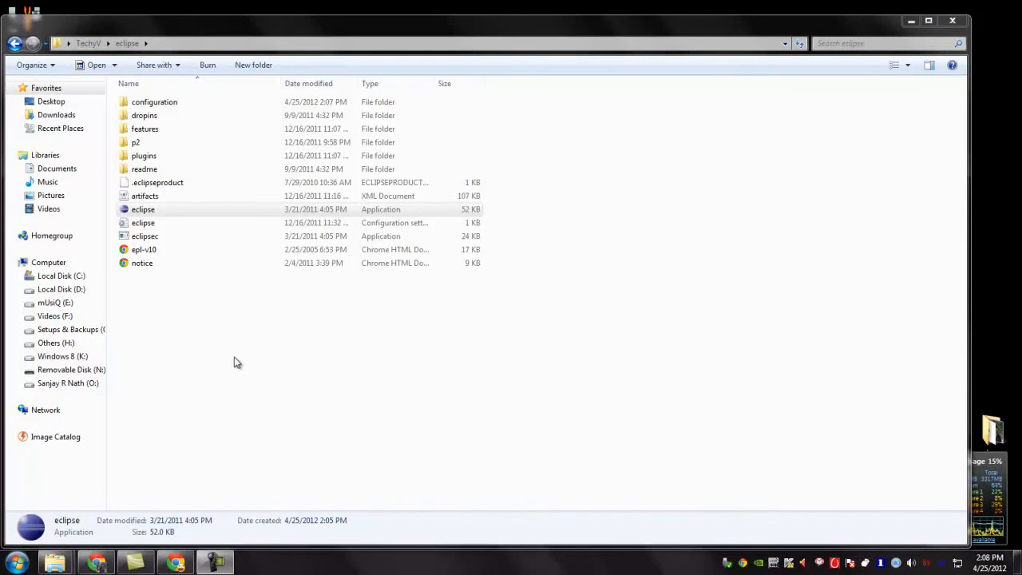
left_click(150, 209)
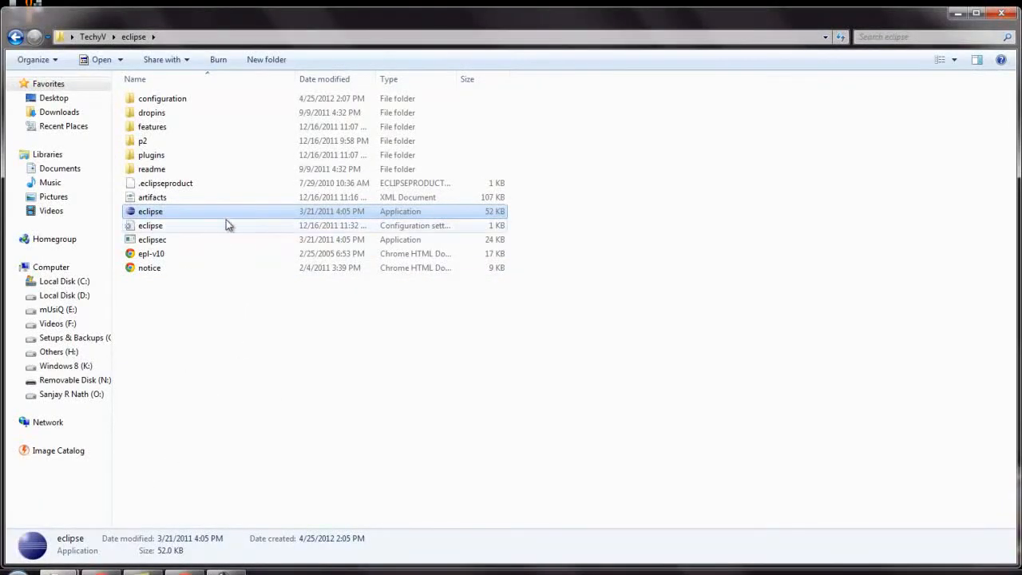
- Launch Eclipse, set the default workspace as permanent, and confirm with OK
double_click(150, 211)
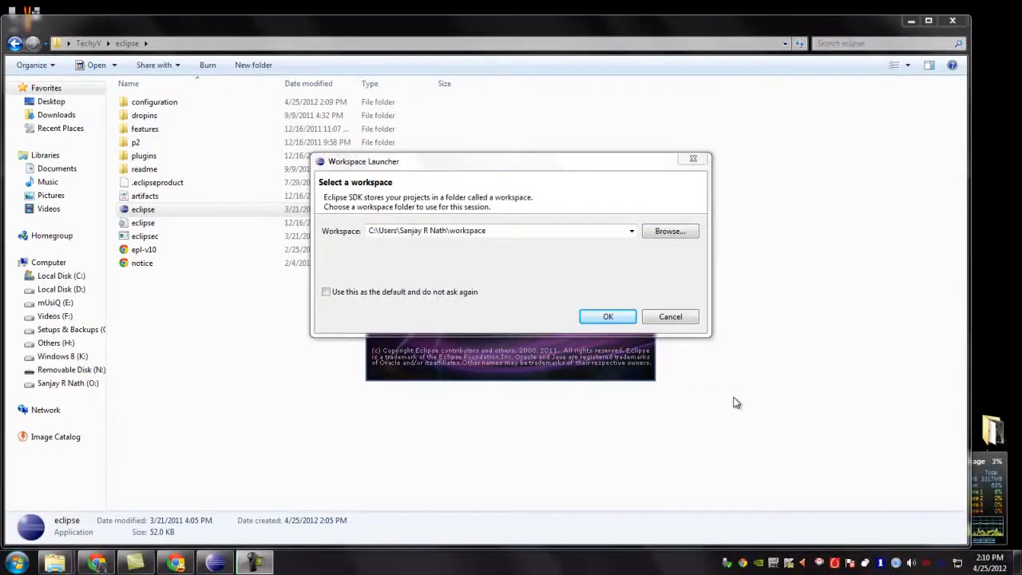
mouse_move(438, 216)
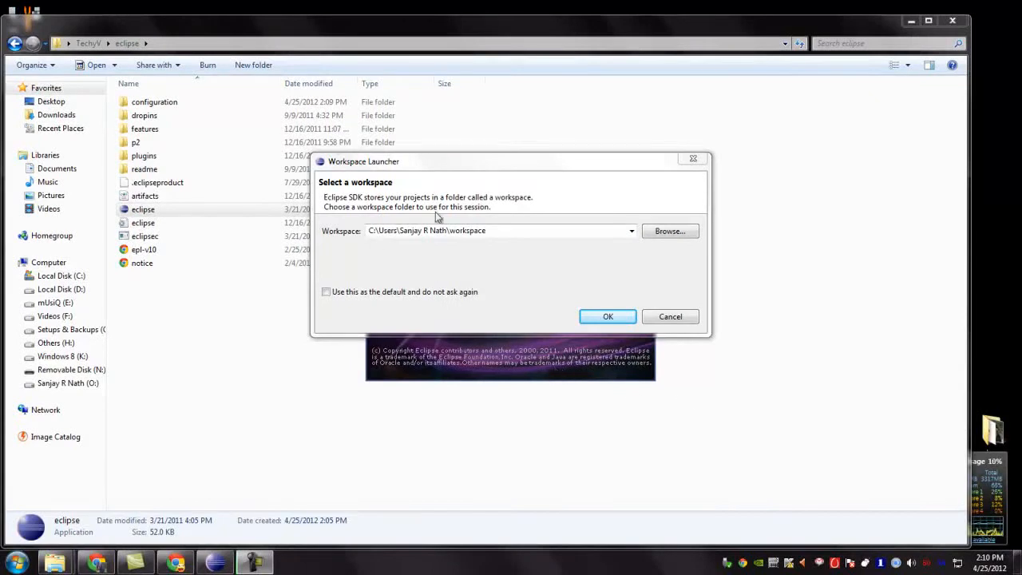
mouse_move(458, 267)
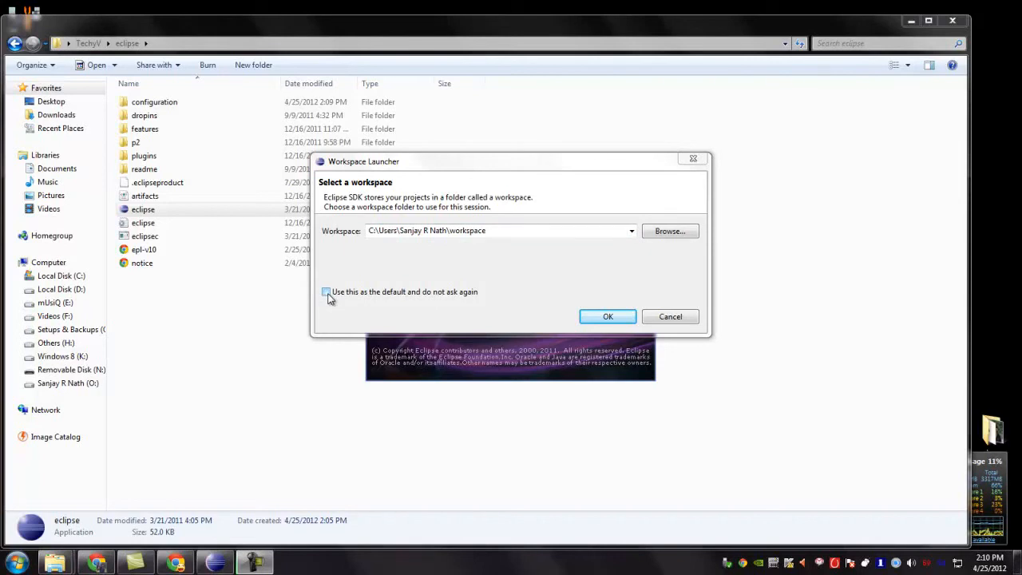
left_click(326, 291)
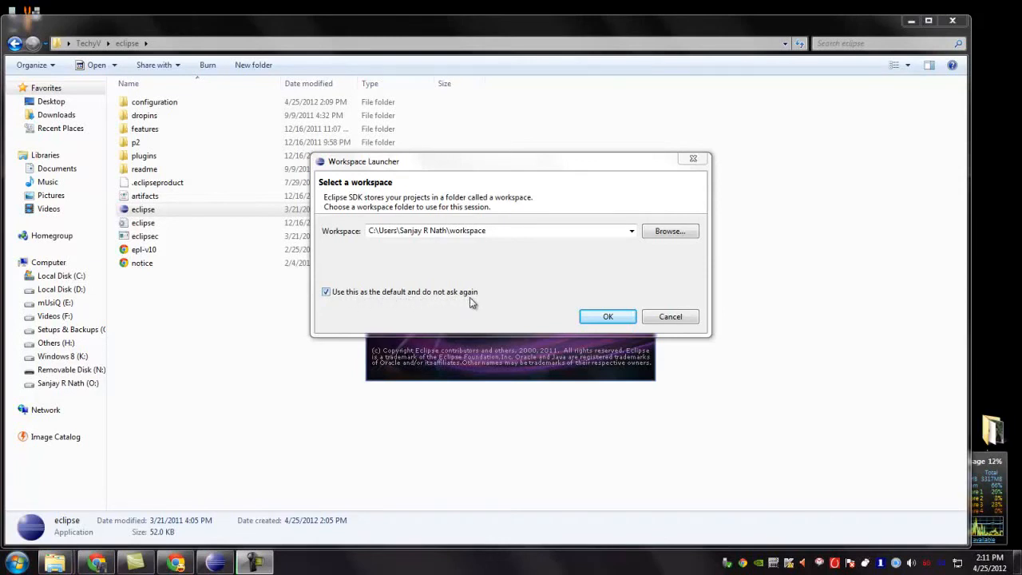
left_click(607, 316)
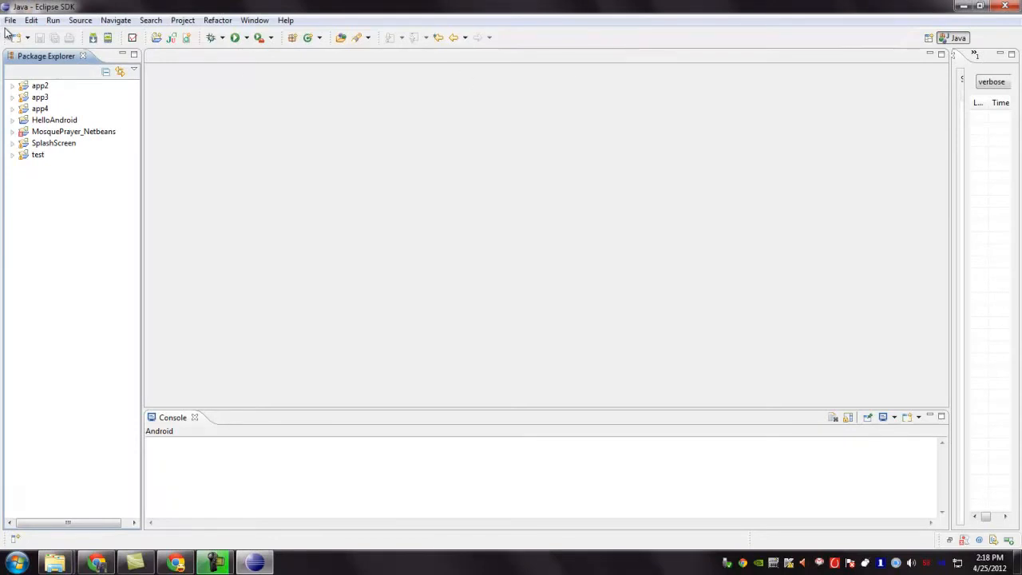
- Create a new Java project named 'testproject' from the File menu
left_click(11, 20)
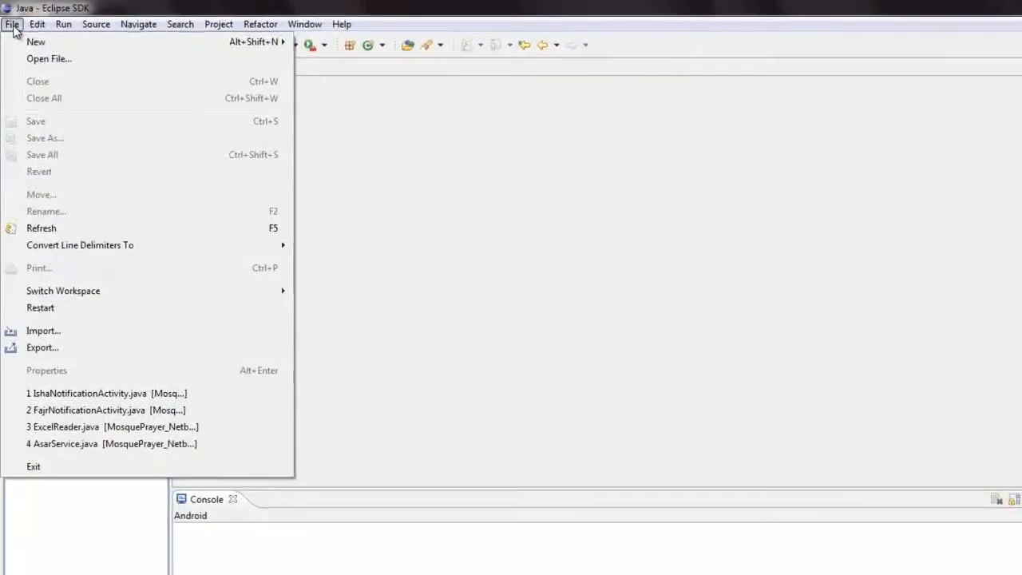
mouse_move(35, 41)
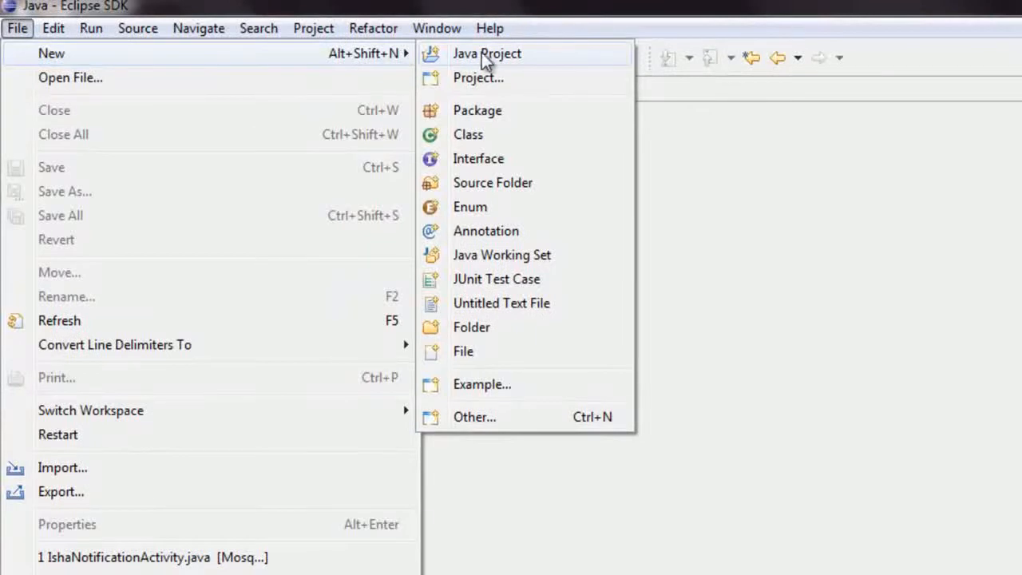
left_click(486, 53)
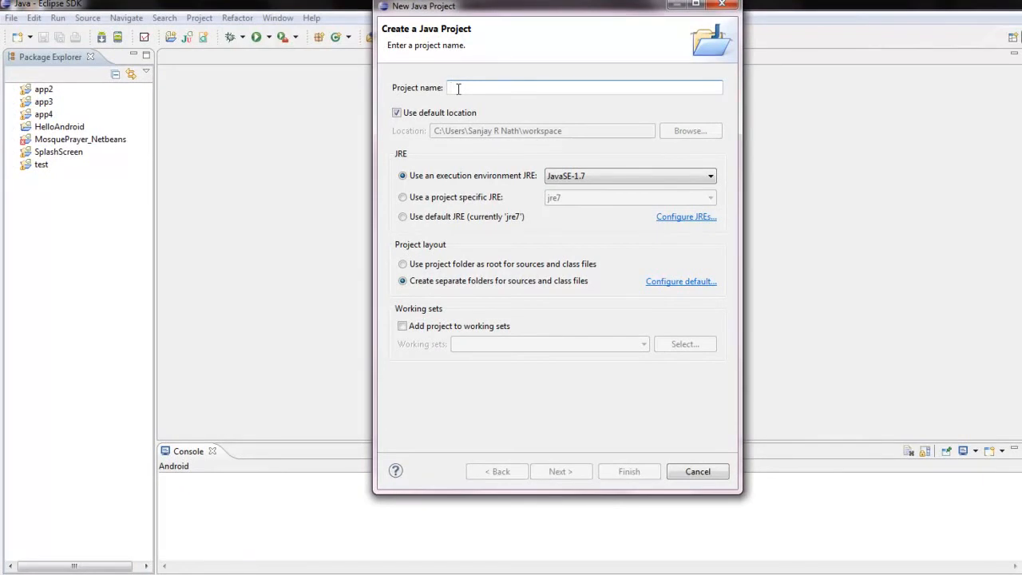
type("testproh")
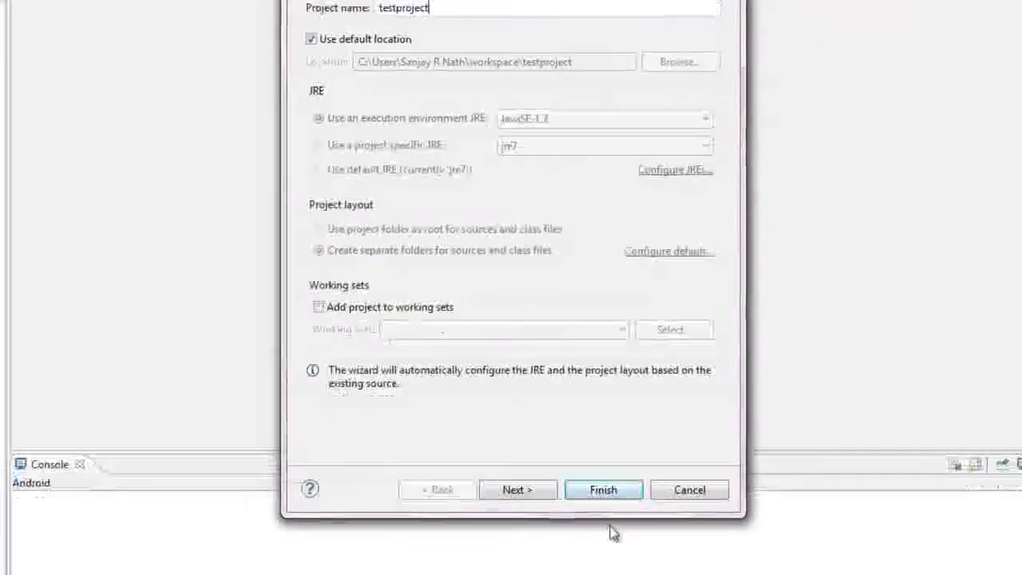
left_click(603, 490)
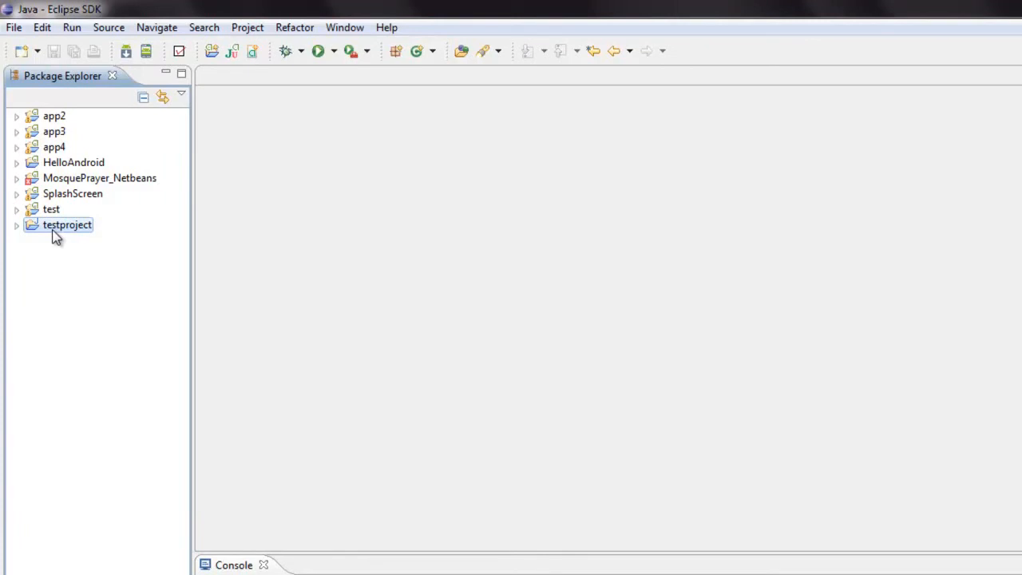
- Add a new class 'testclass' to testproject's default package
right_click(67, 225)
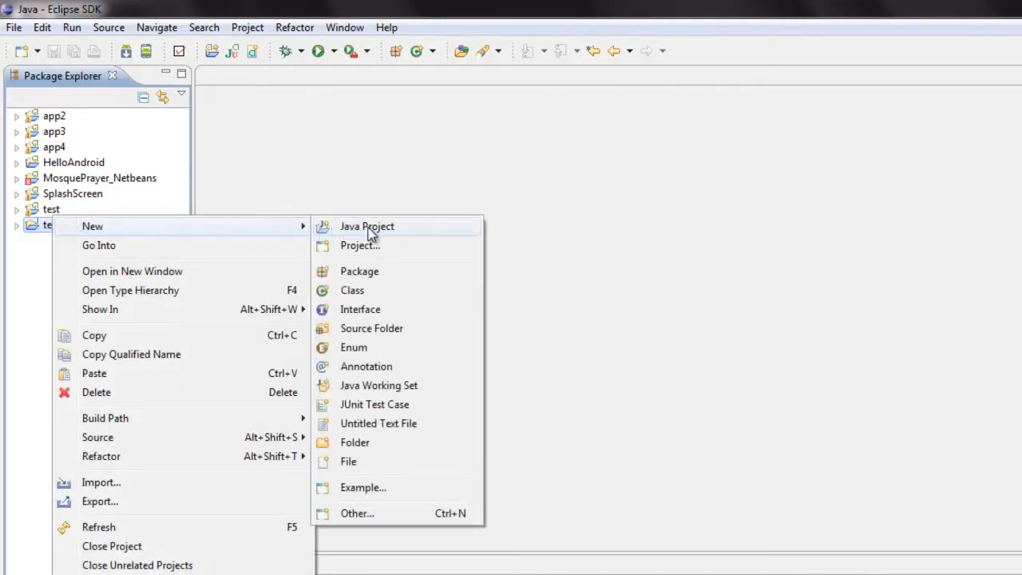
mouse_move(352, 289)
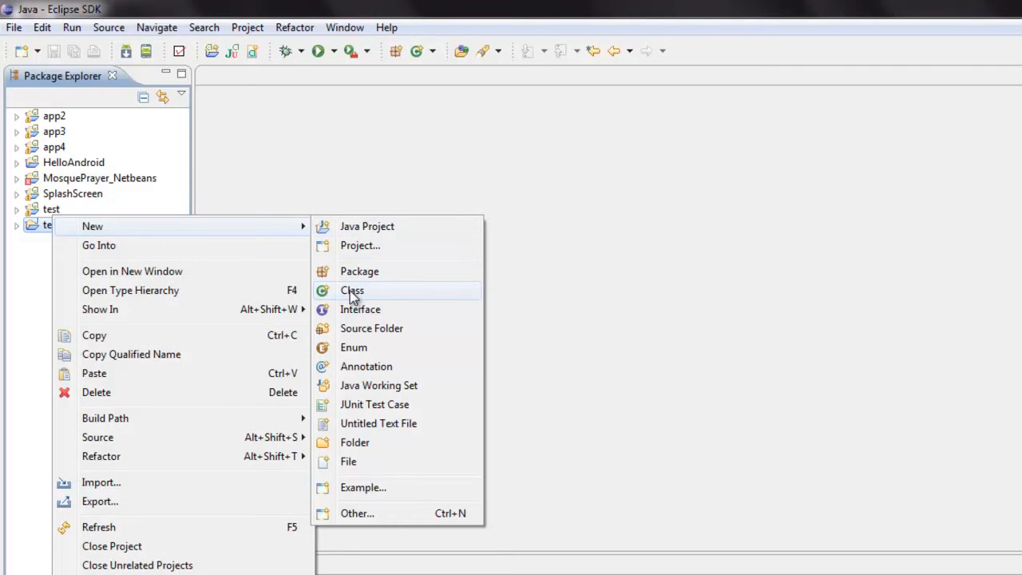
left_click(351, 290)
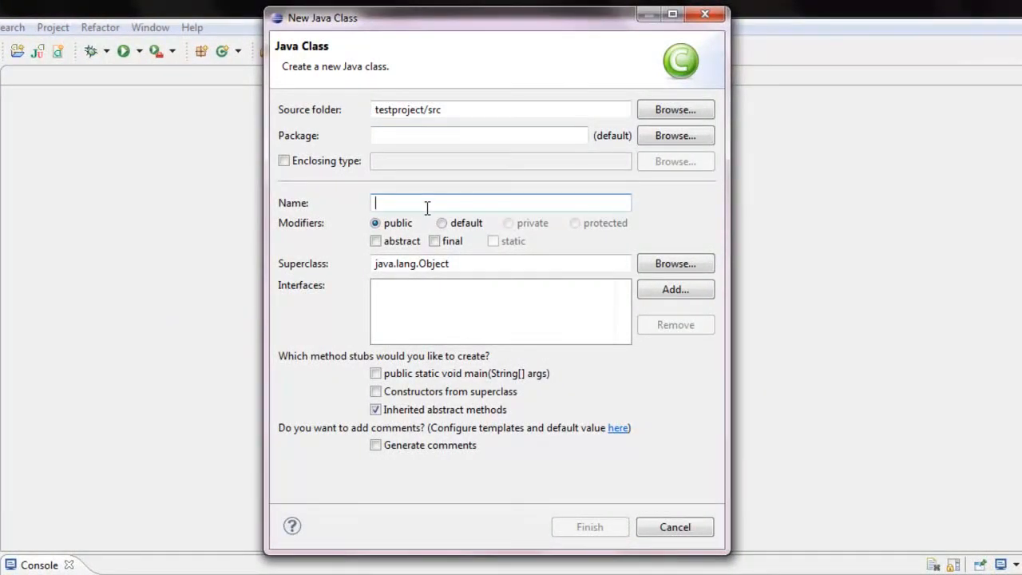
type("testclass")
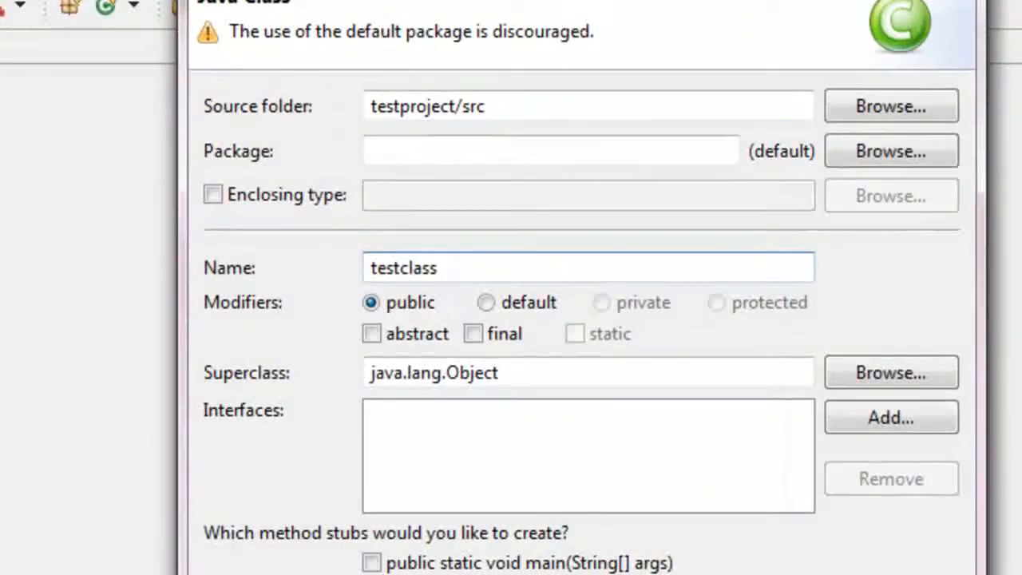
left_click(560, 409)
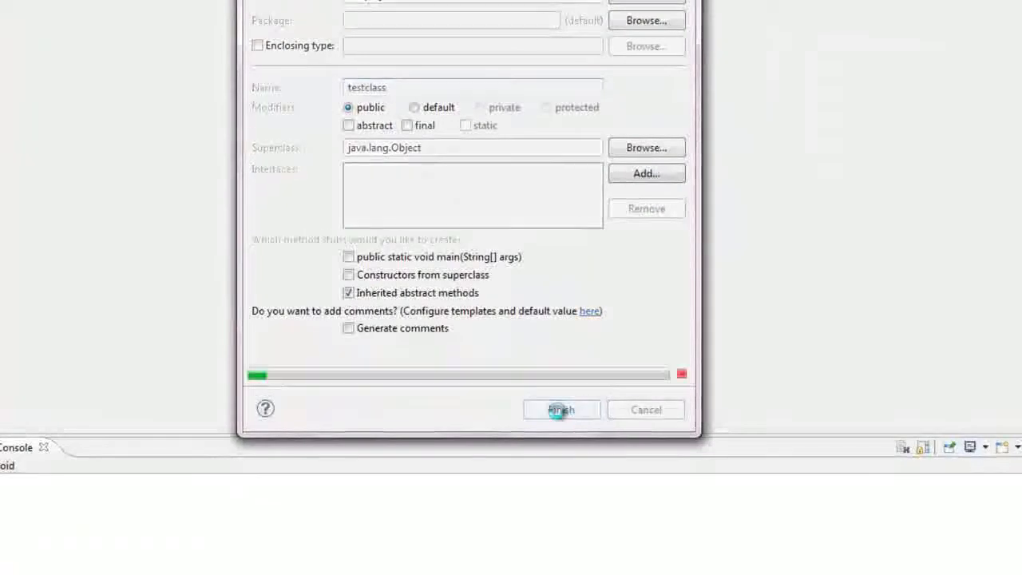
left_click(560, 408)
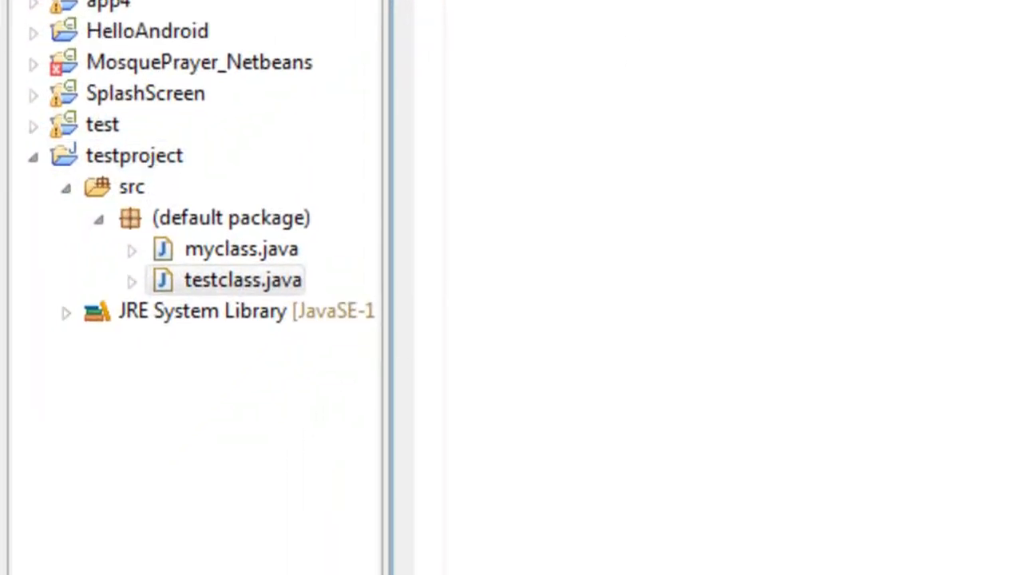
- Open testclass.java and type 'public static void main(String args[])' with a new body line
double_click(243, 279)
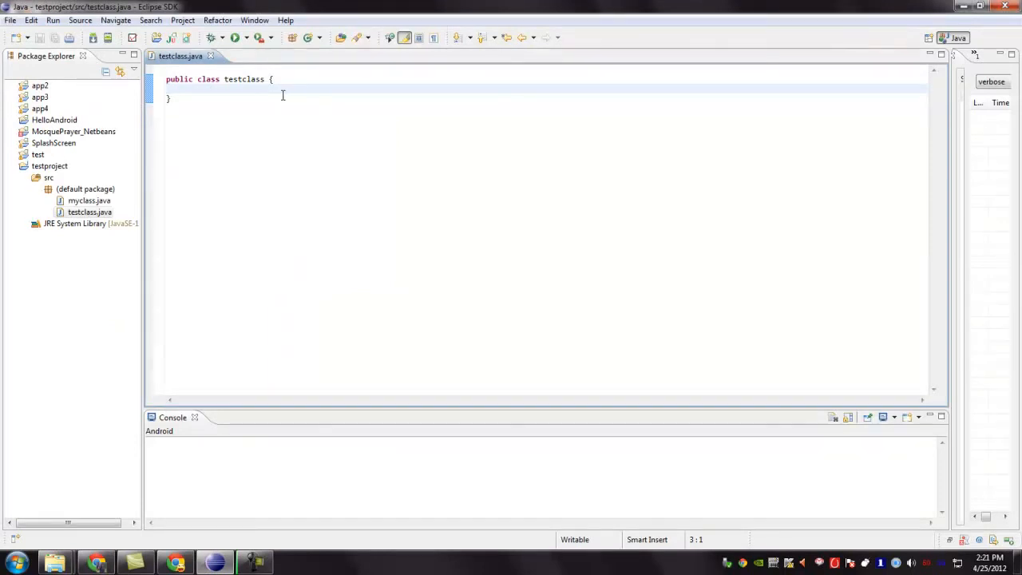
type("public")
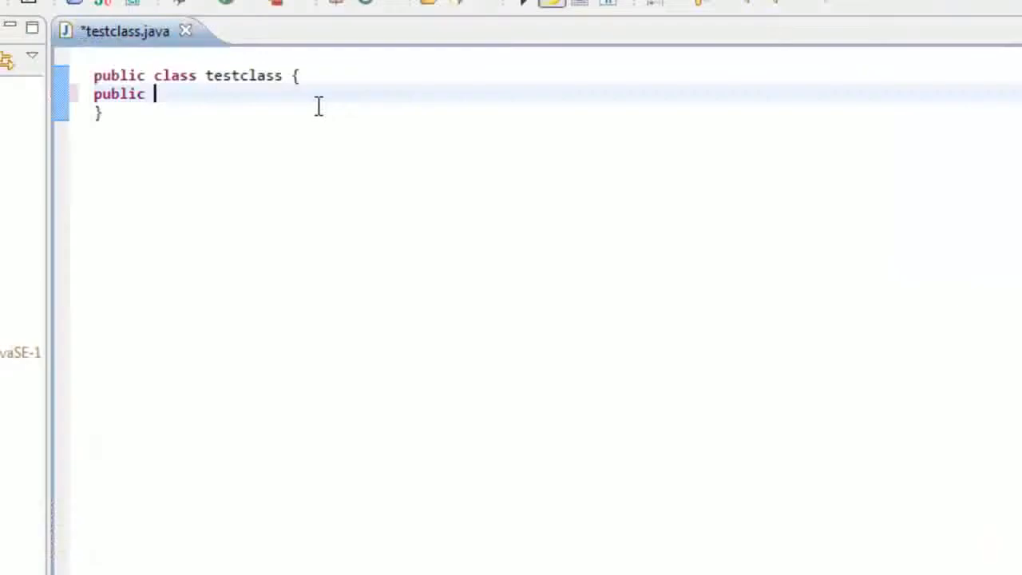
type("static voi")
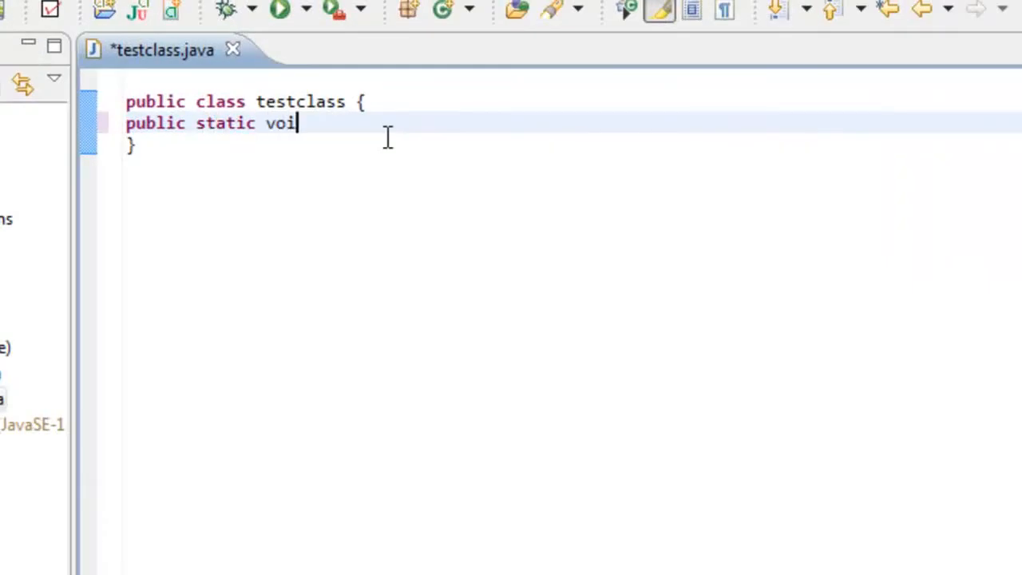
type("d main")
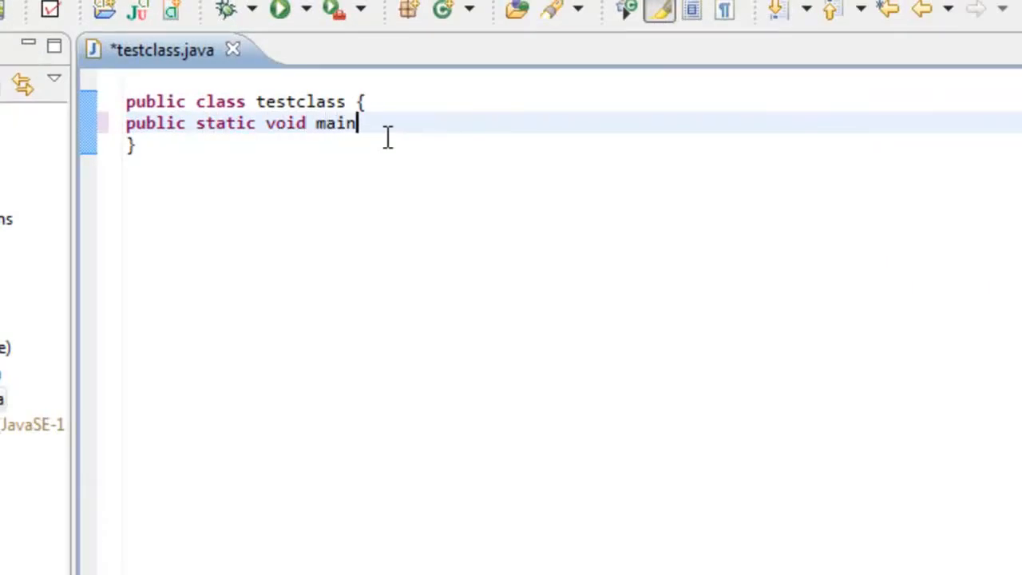
type("(String)")
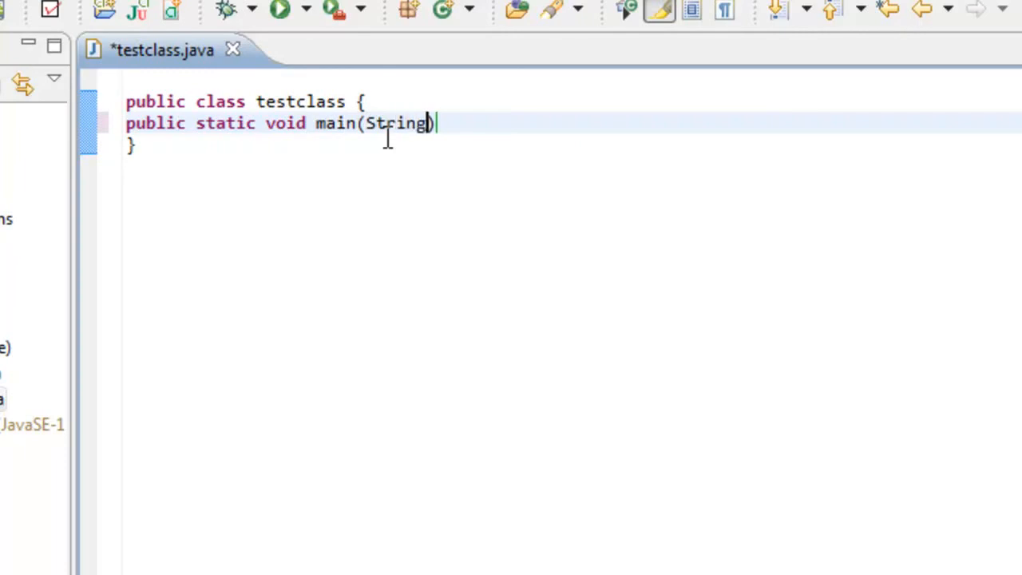
type("args[]")
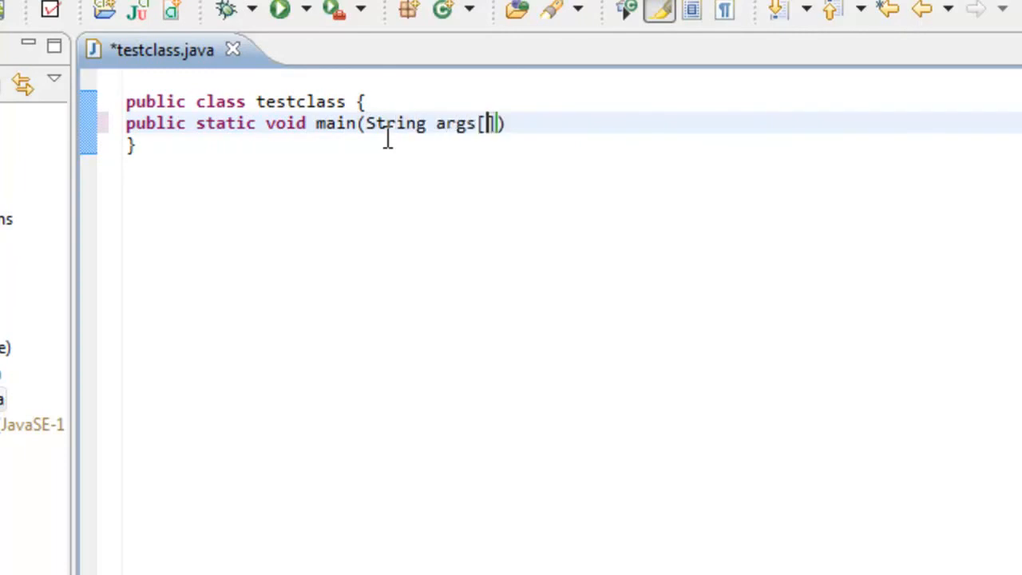
key("Enter")
type("{")
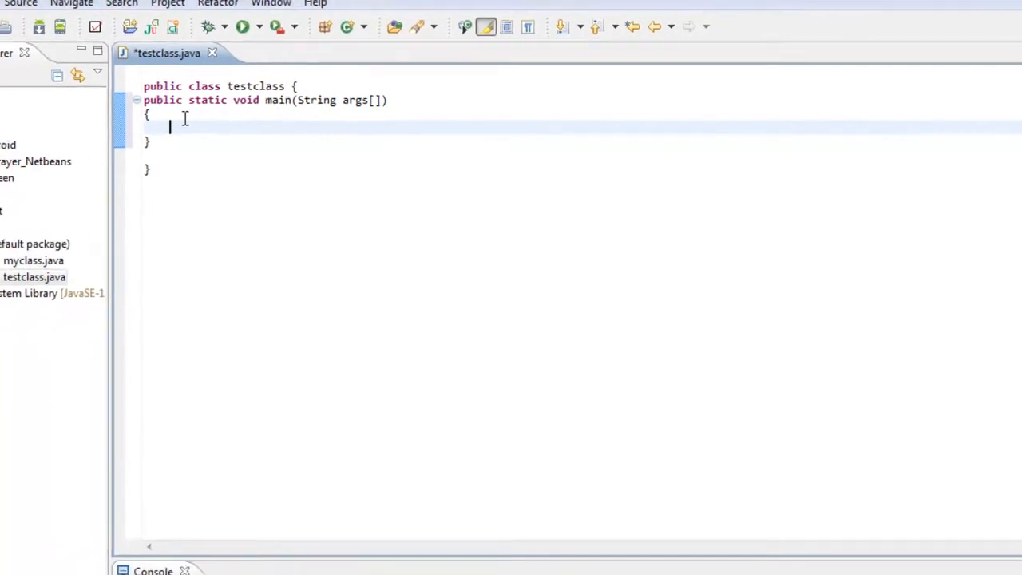
- Type System.out.println("Hello techyv Subscribers "); inside main
type("Systy")
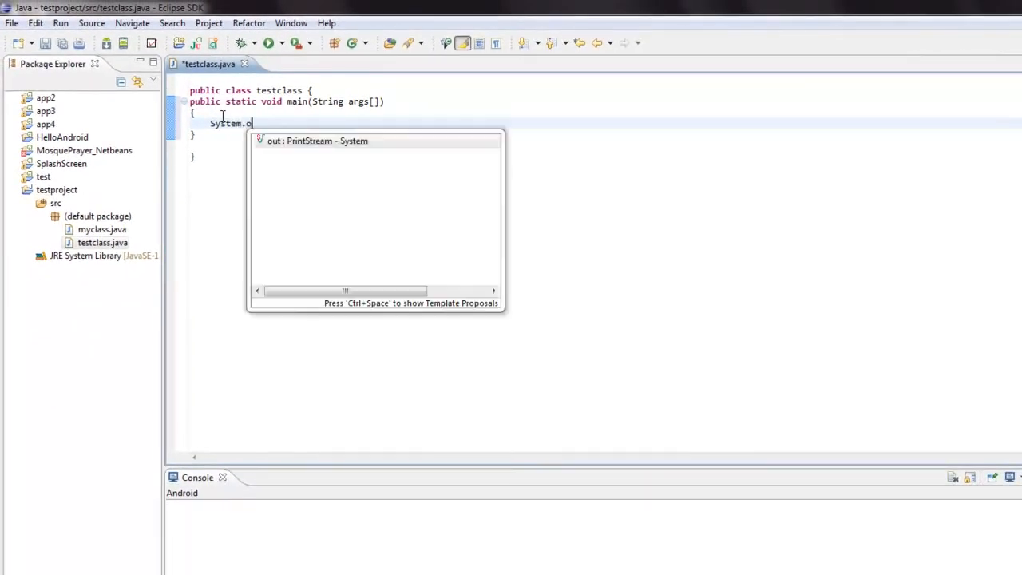
type("ut.print")
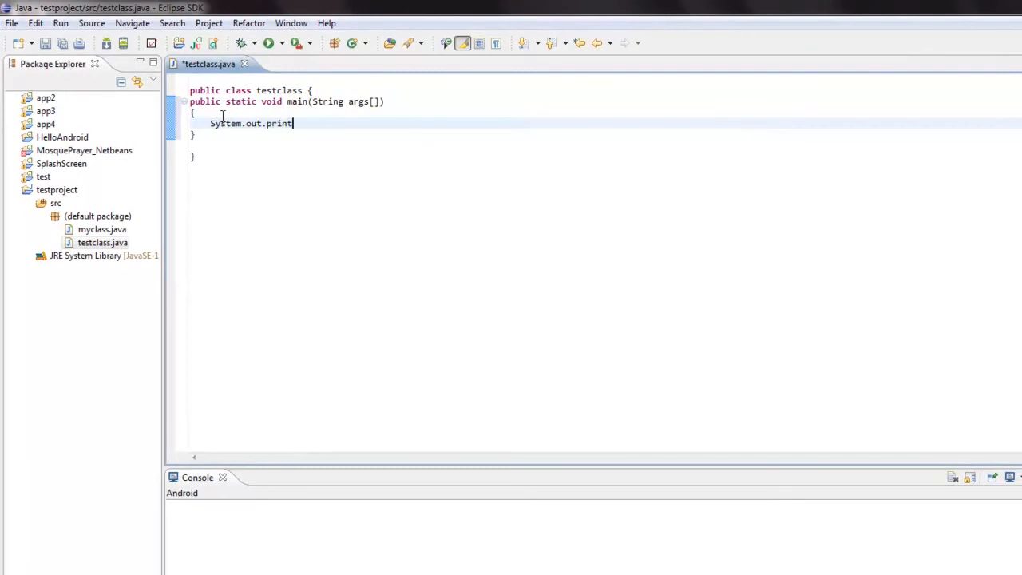
type("ln(\"\")")
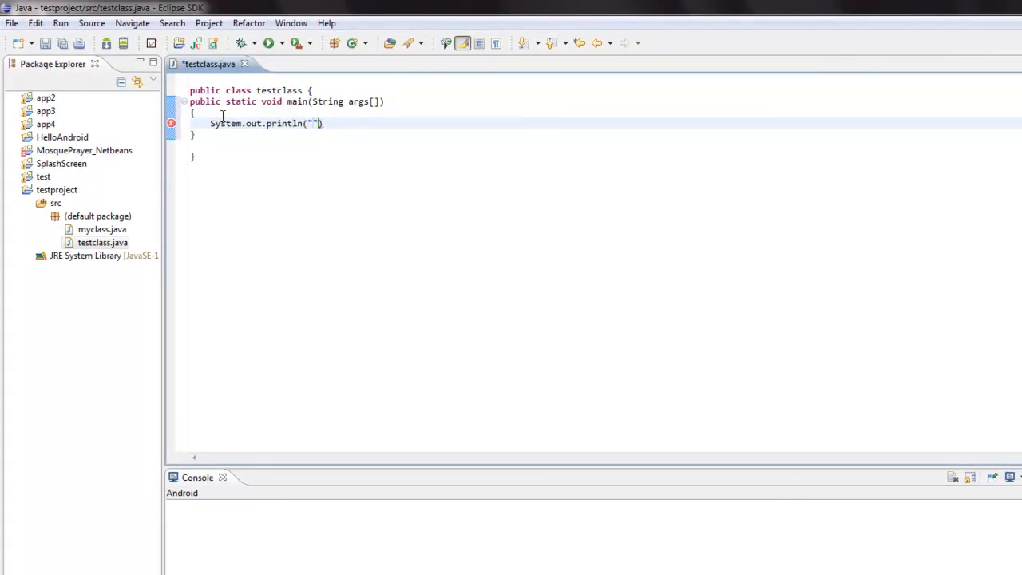
type("Hello techyv Sub")
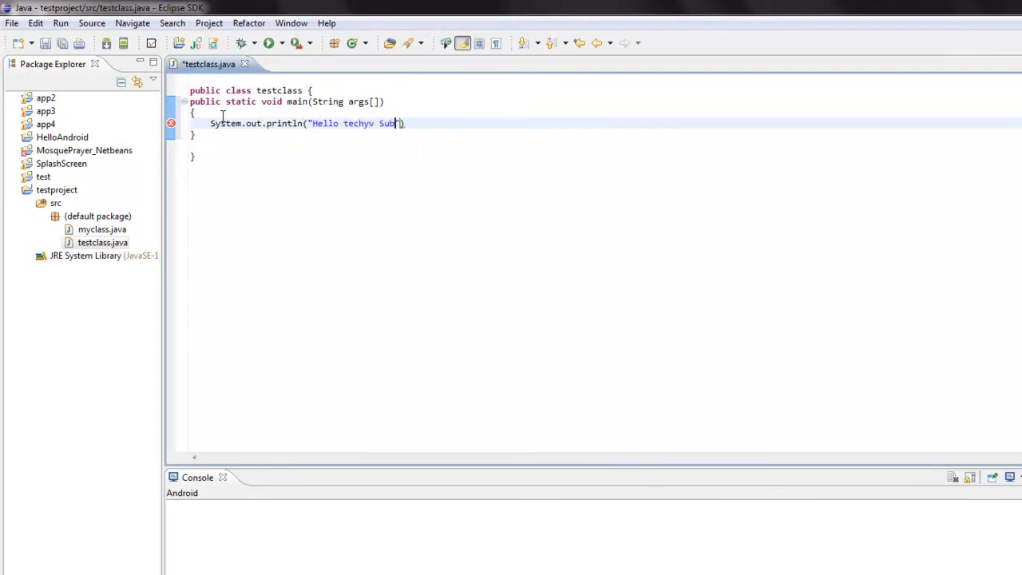
type("scribers")
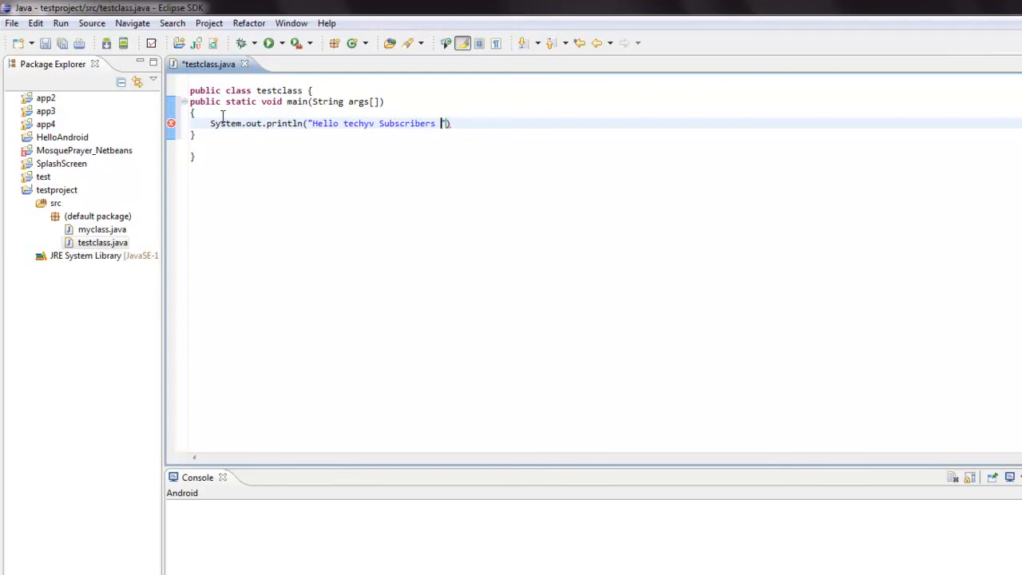
type("\");")
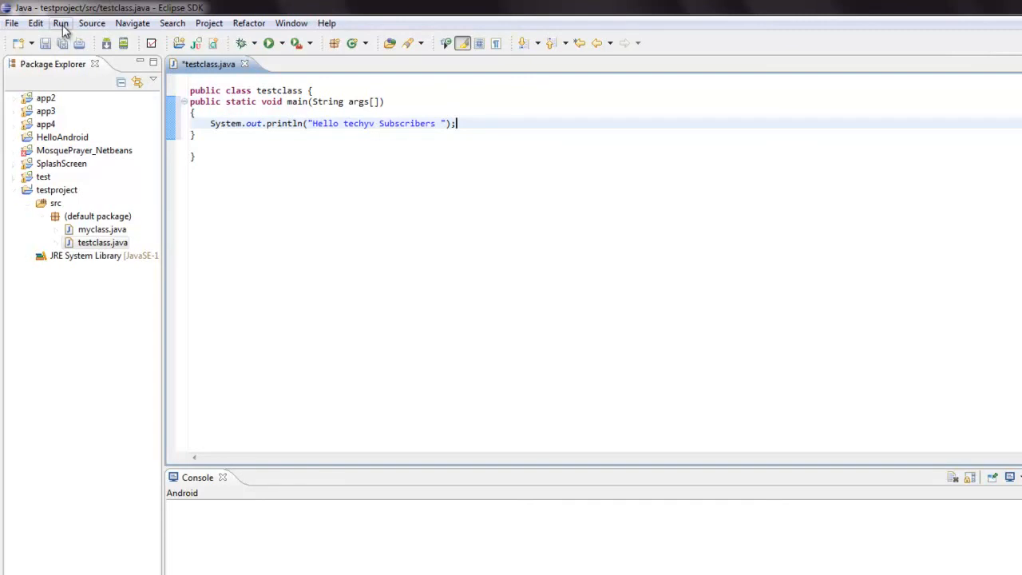
- Run testclass via Run > Run, saving it so the console prints 'Hello techyv Subscribers'
left_click(60, 22)
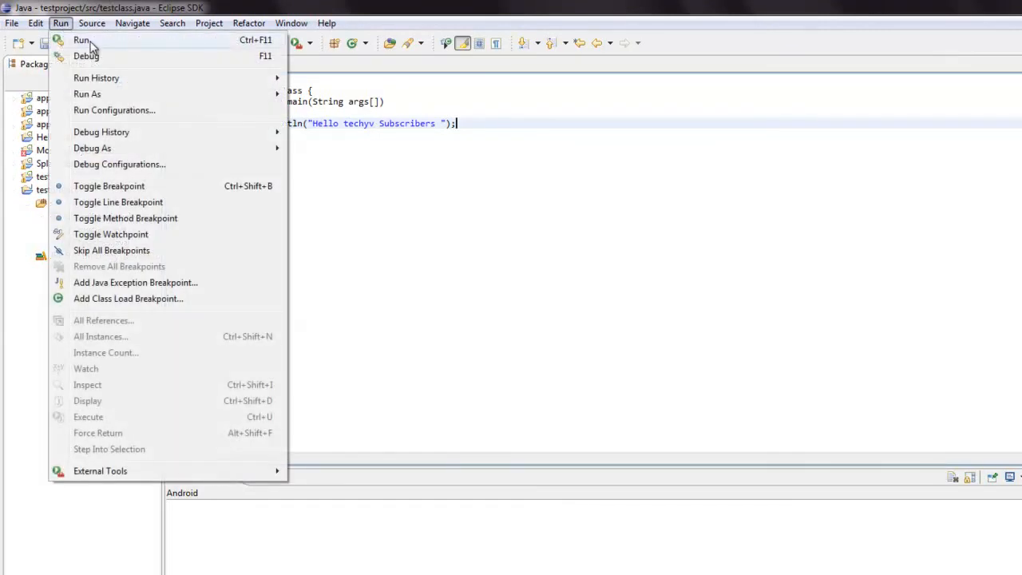
left_click(81, 40)
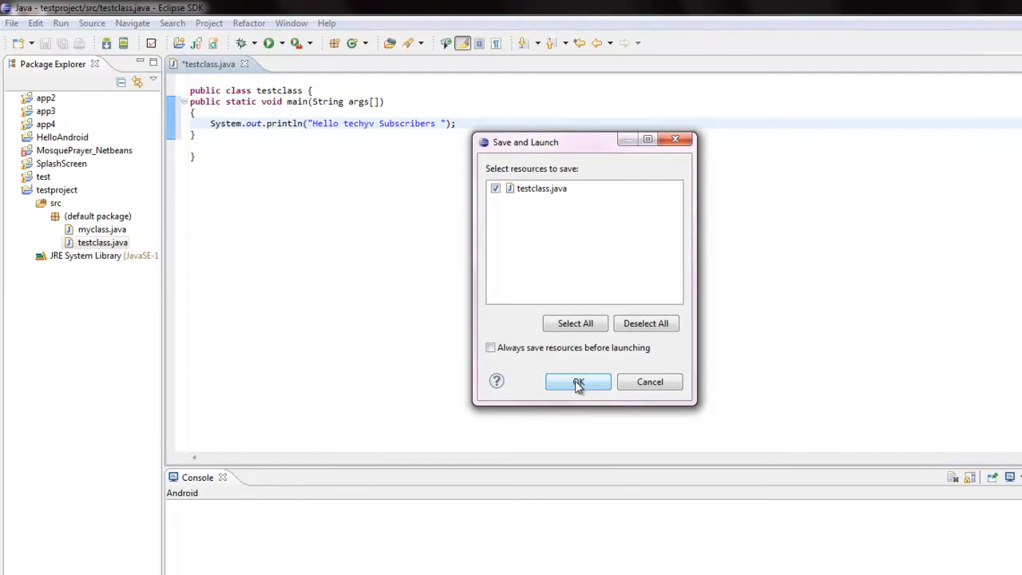
left_click(577, 382)
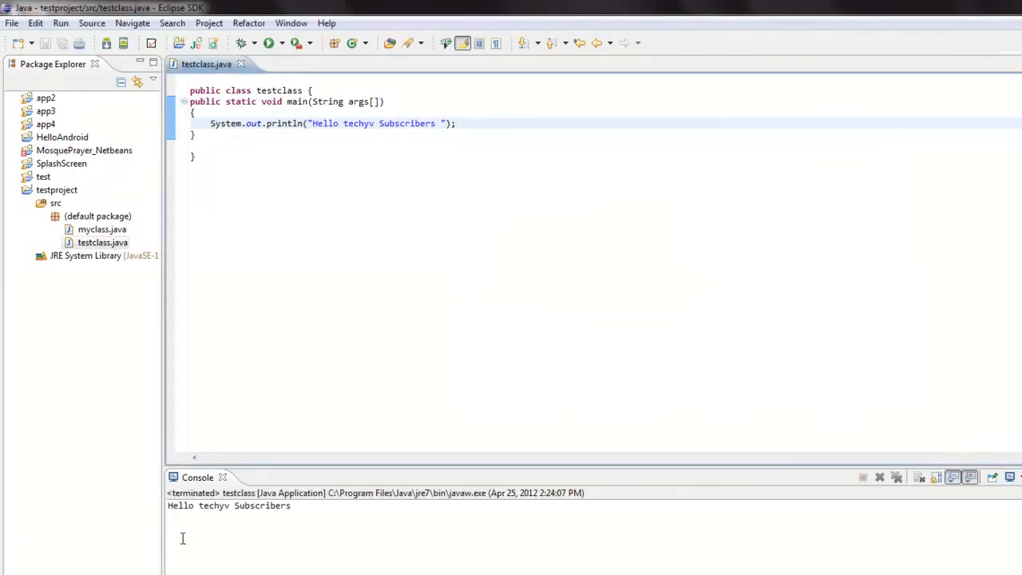
double_click(284, 504)
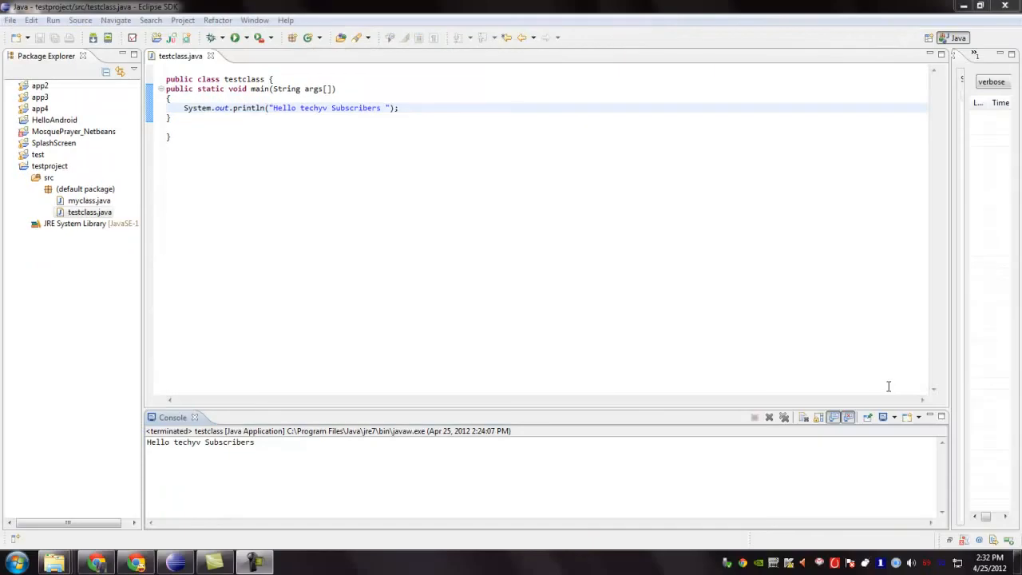
left_click(89, 212)
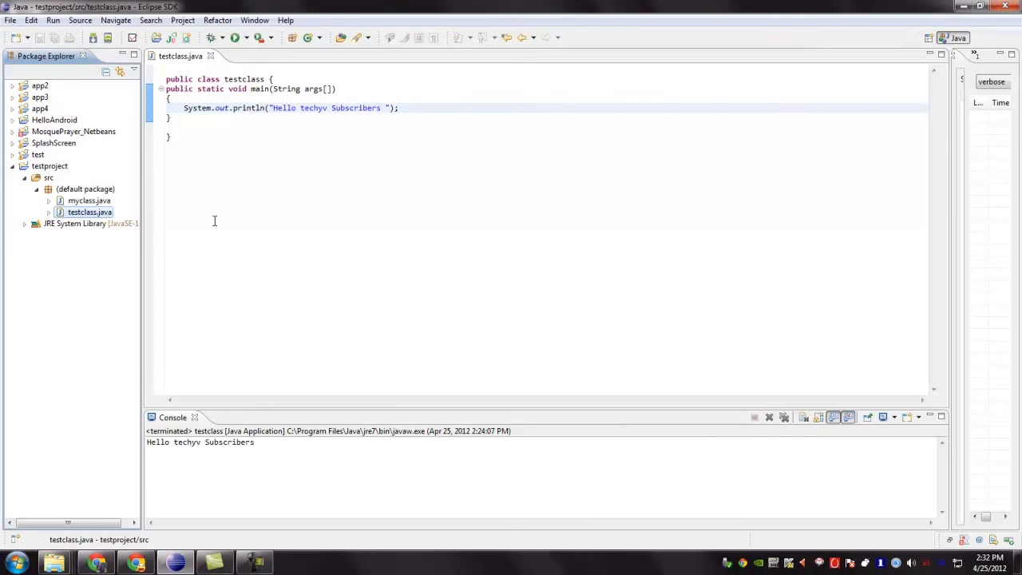
mouse_move(858, 222)
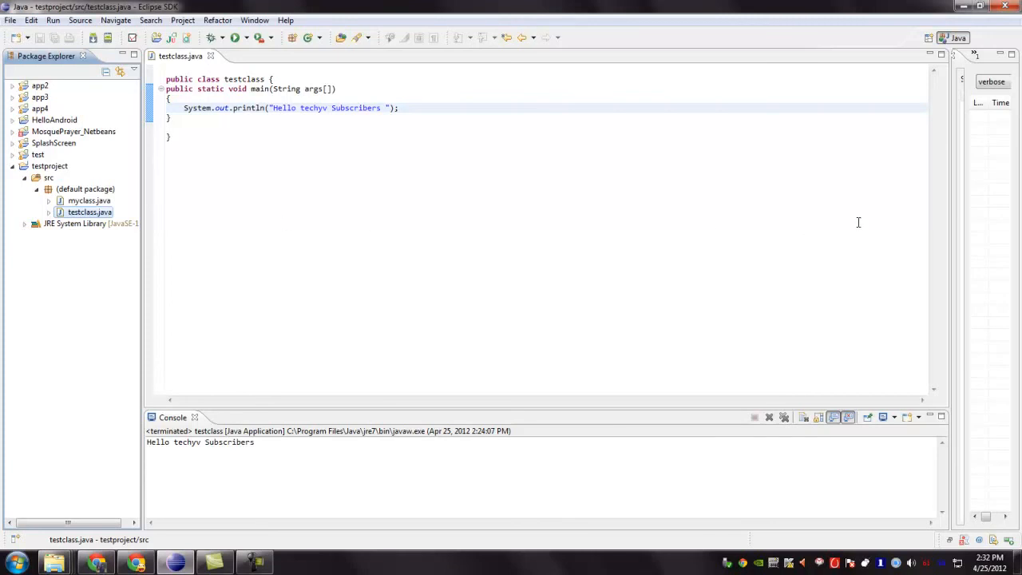